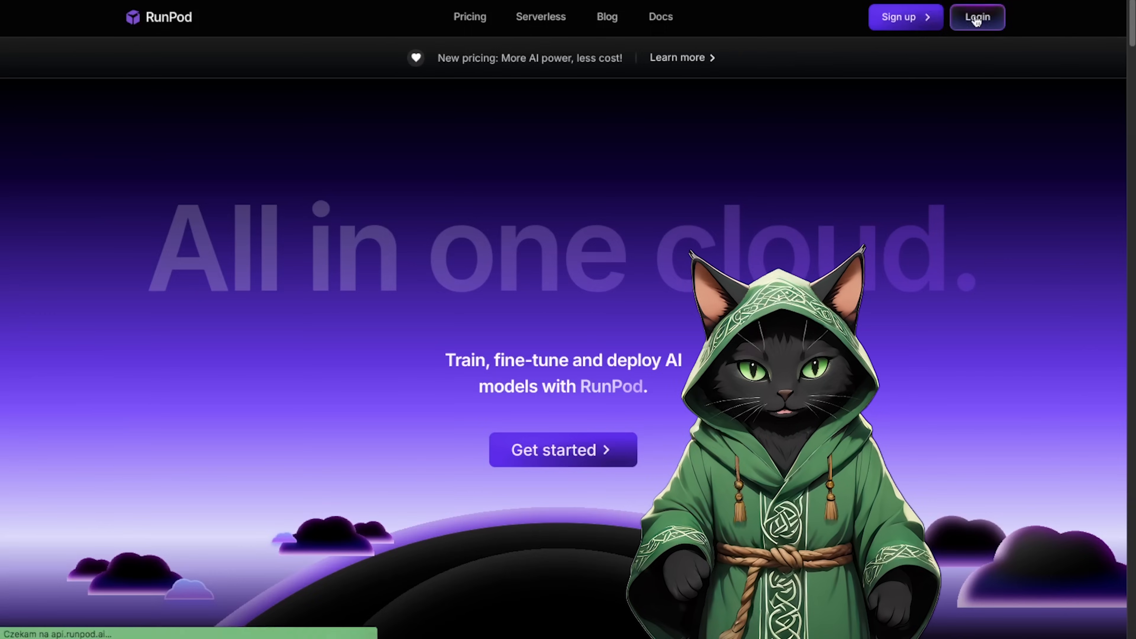
Step: Sign in to the RunPod account, landing on the empty Pods page
left_click(976, 17)
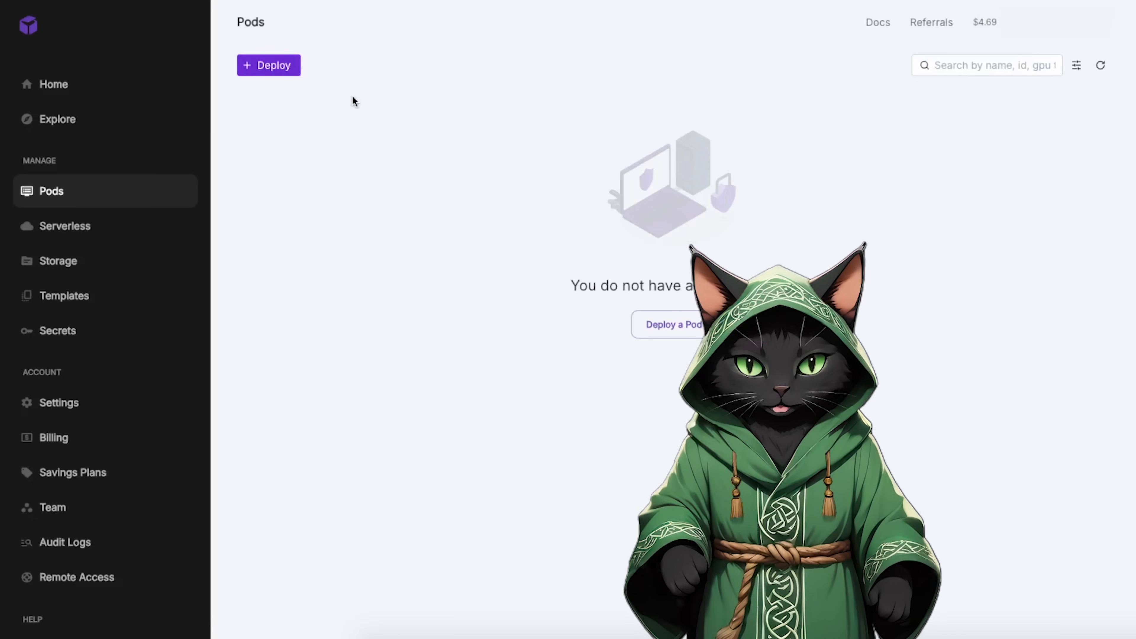
mouse_move(283, 95)
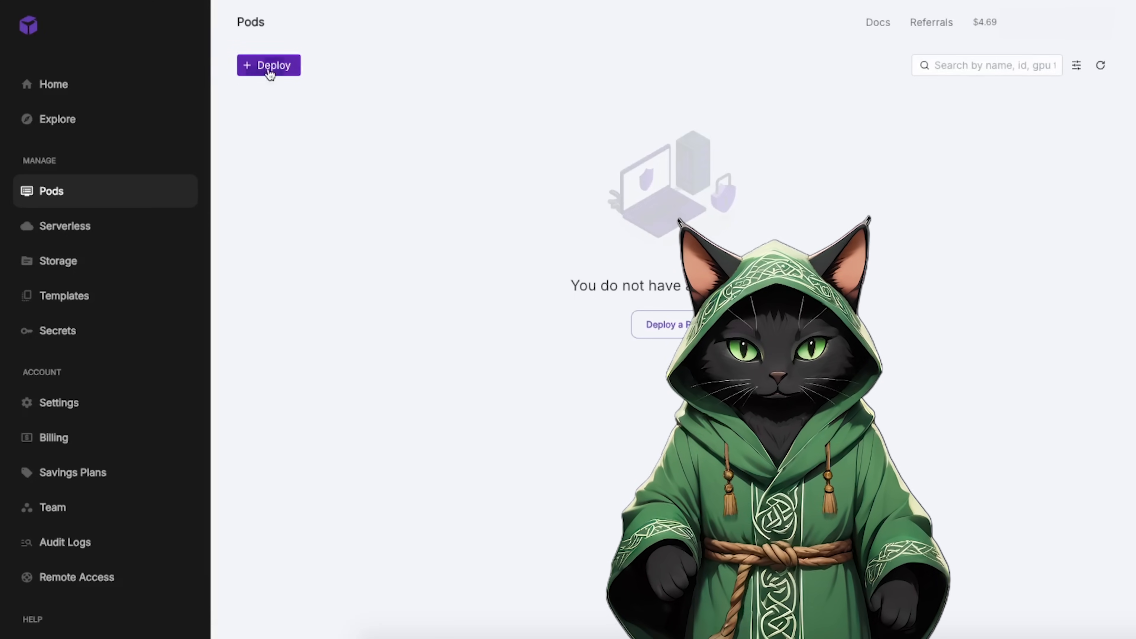
Step: Start a new GPU pod deployment on Community Cloud and browse the GPU cards with hourly prices
left_click(269, 65)
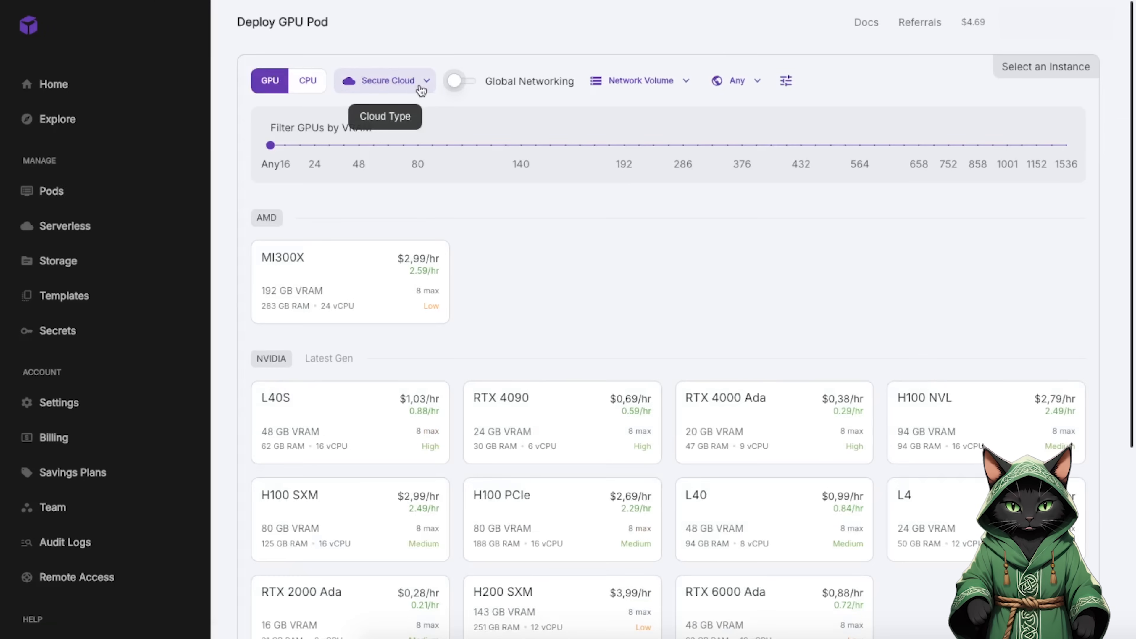
left_click(385, 81)
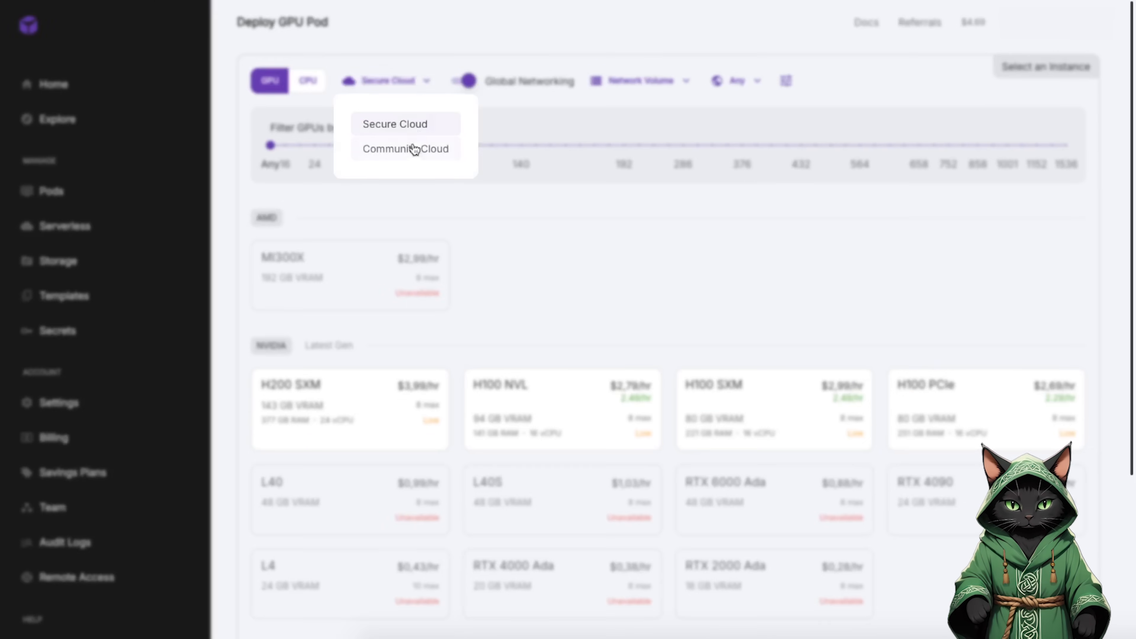
left_click(405, 149)
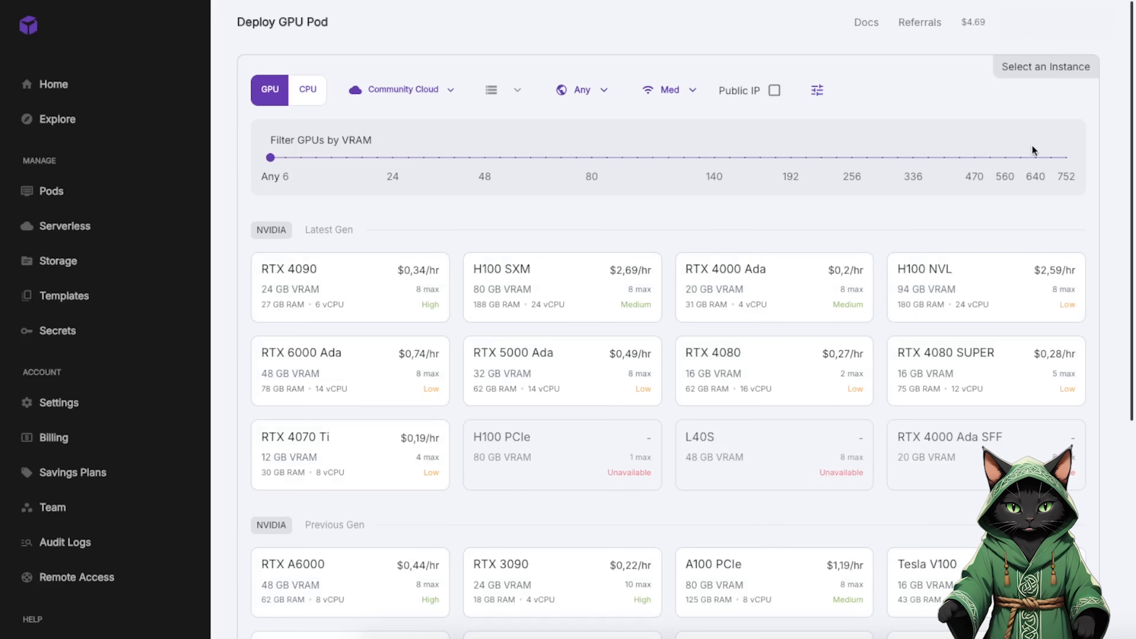
scroll("down", 3)
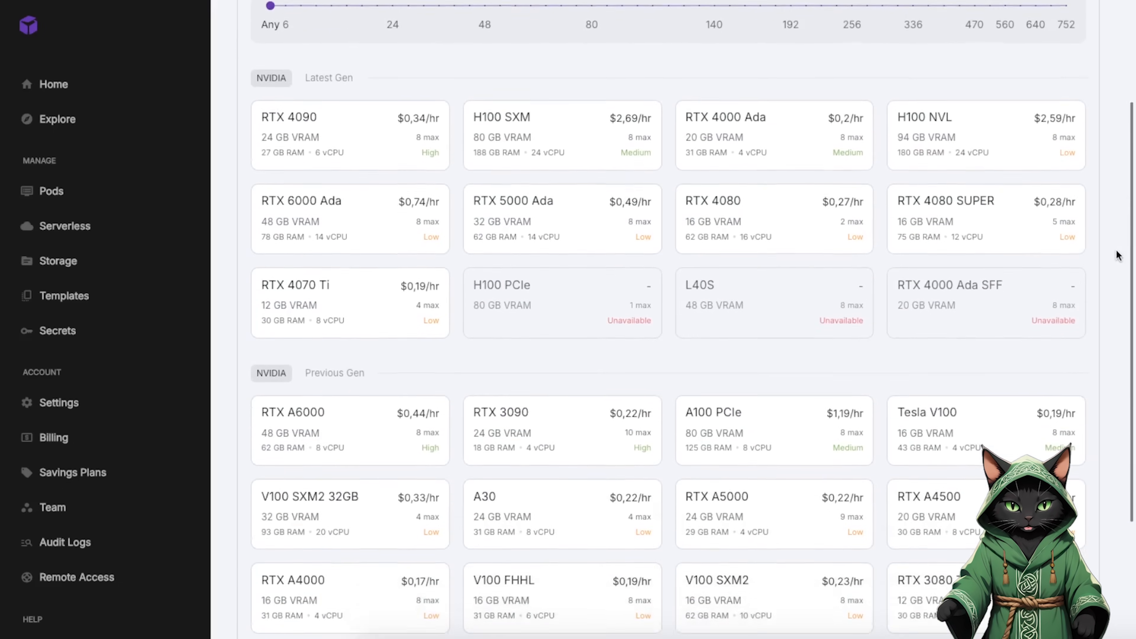
scroll("down", 3)
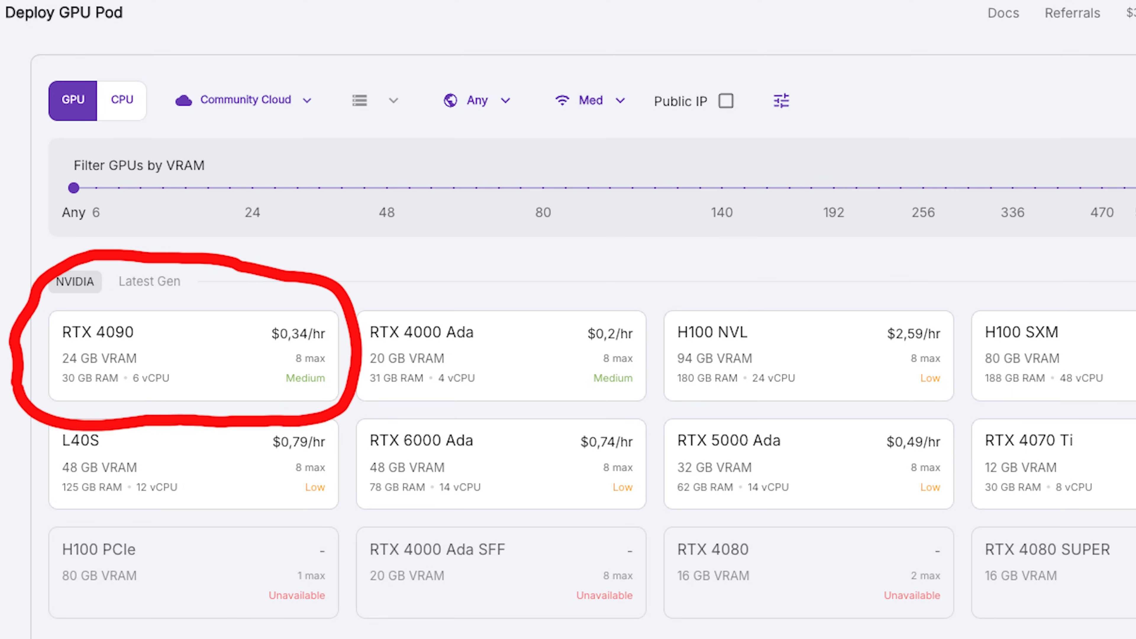
scroll("down", 3)
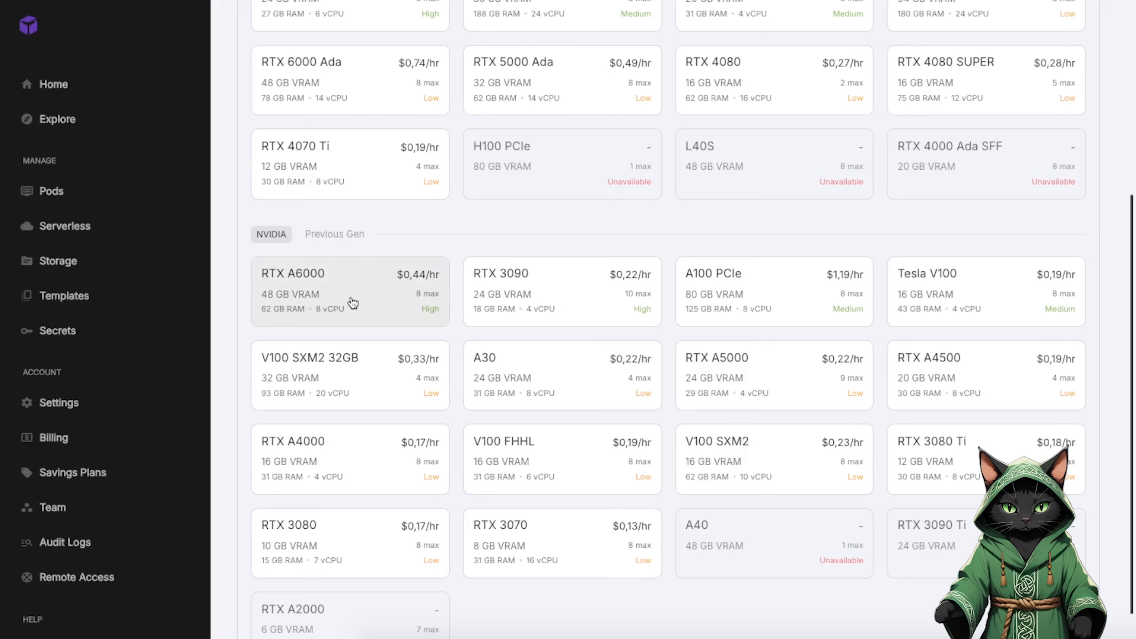
mouse_move(348, 300)
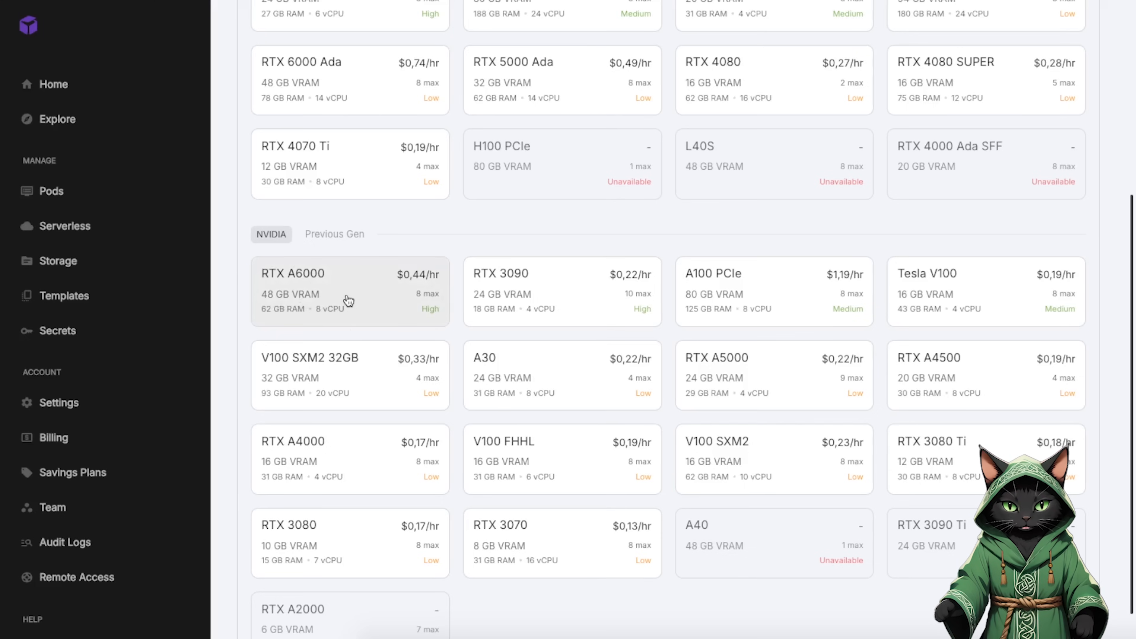
Step: Deploy a pod on the RTX A6000 GPU at $0.44/hr and wait for it on the Pods page
left_click(349, 291)
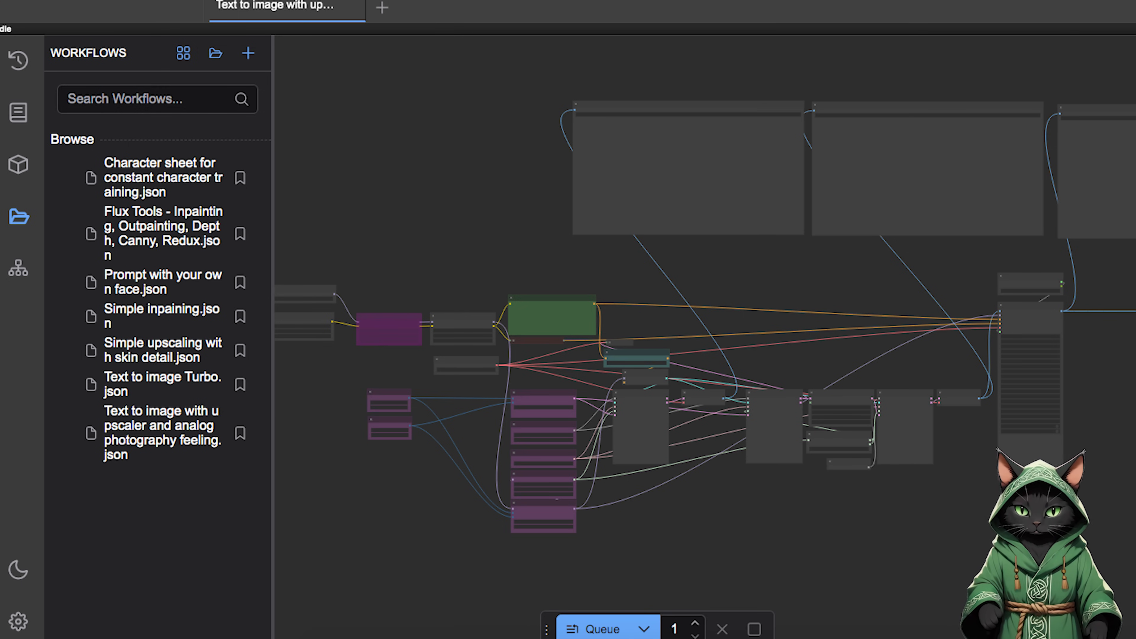
left_click(138, 377)
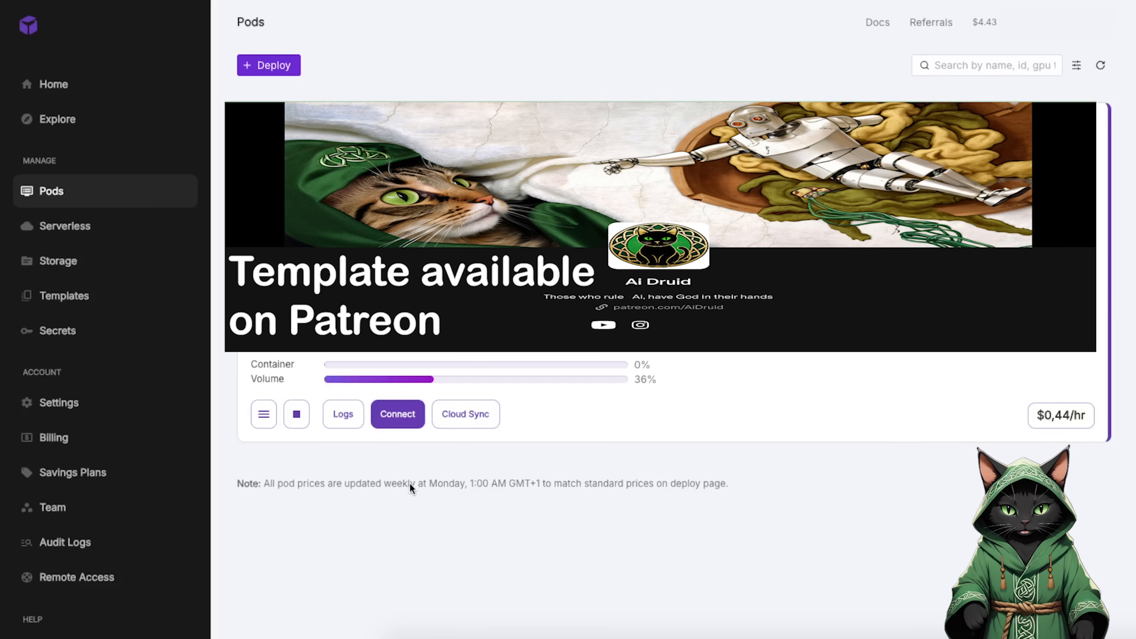
mouse_move(391, 440)
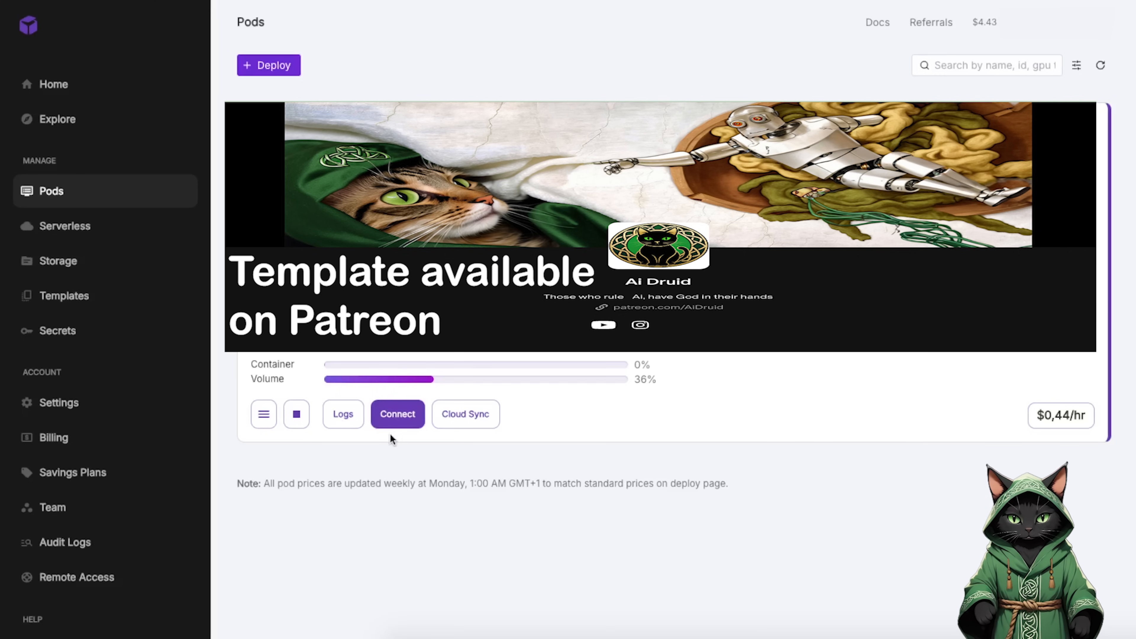
mouse_move(415, 424)
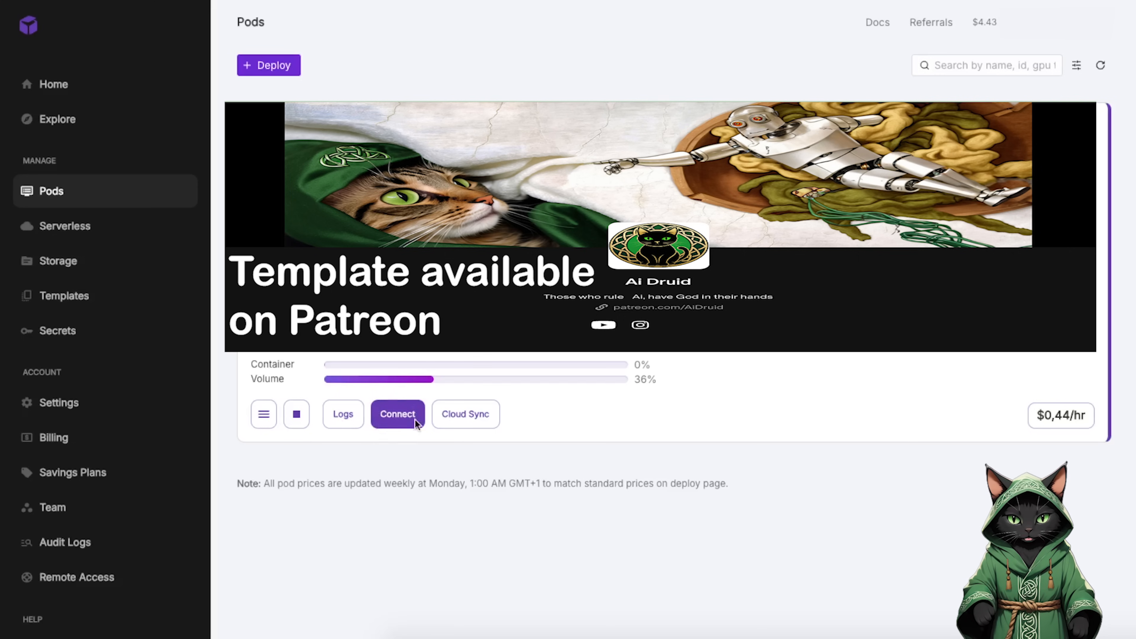
Step: Launch JupyterLab through the pod's HTTP service on port 8888
left_click(397, 413)
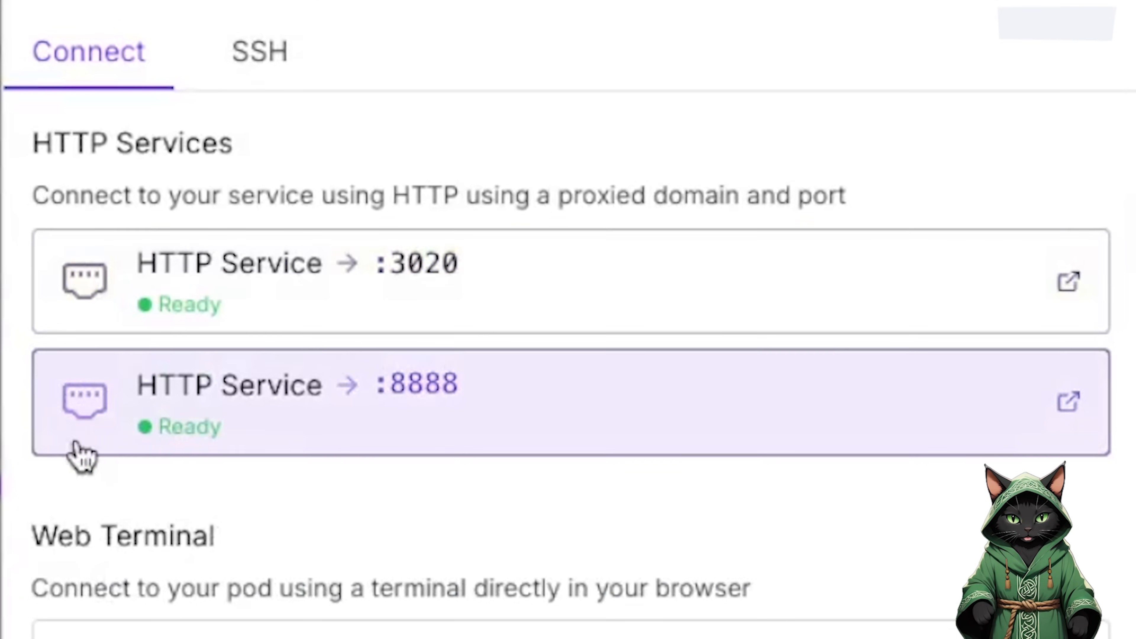
mouse_move(312, 341)
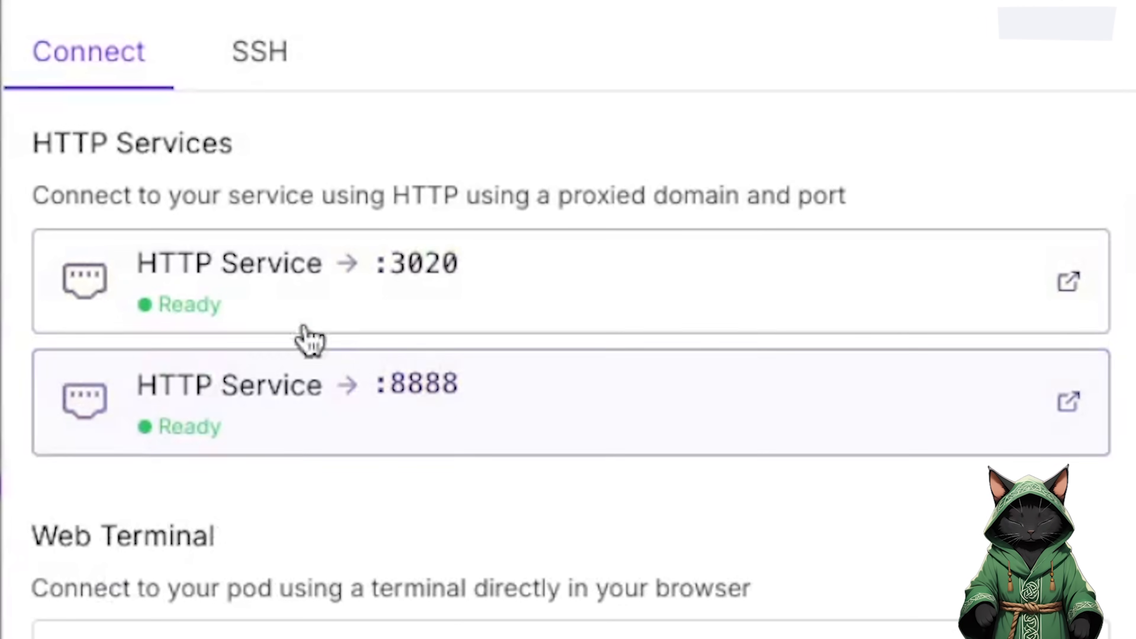
left_click(1068, 403)
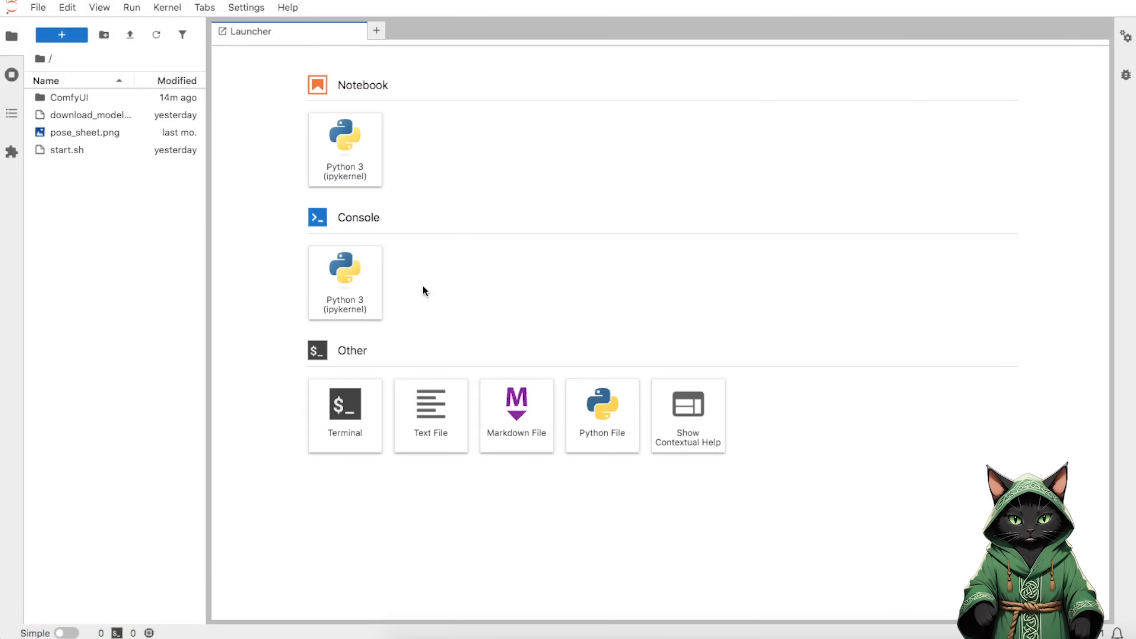
mouse_move(118, 251)
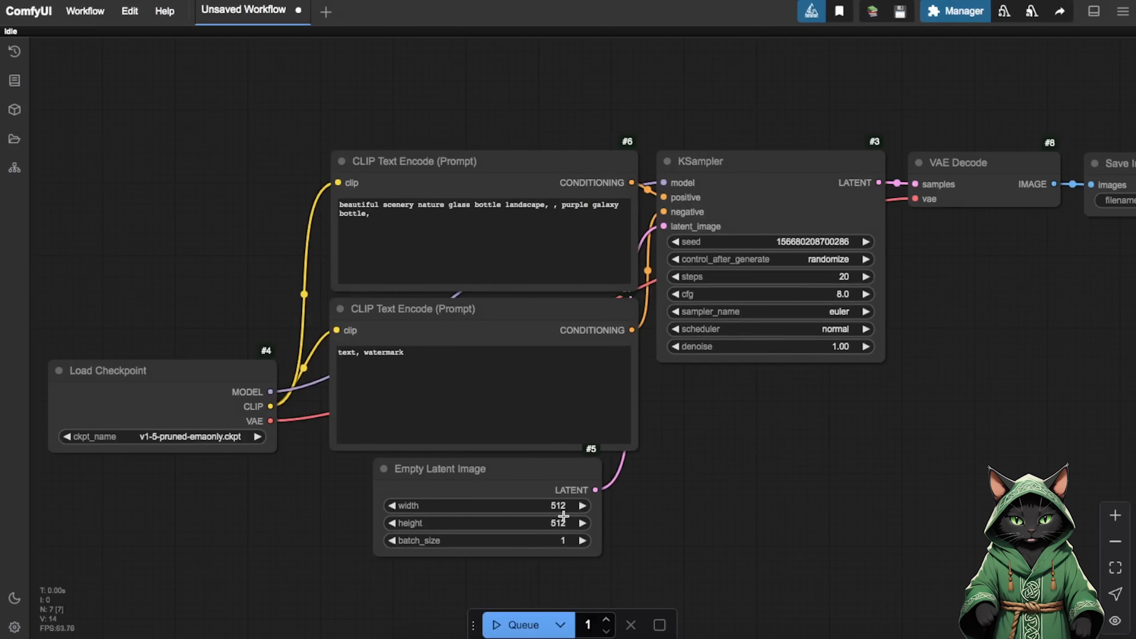
mouse_move(257, 261)
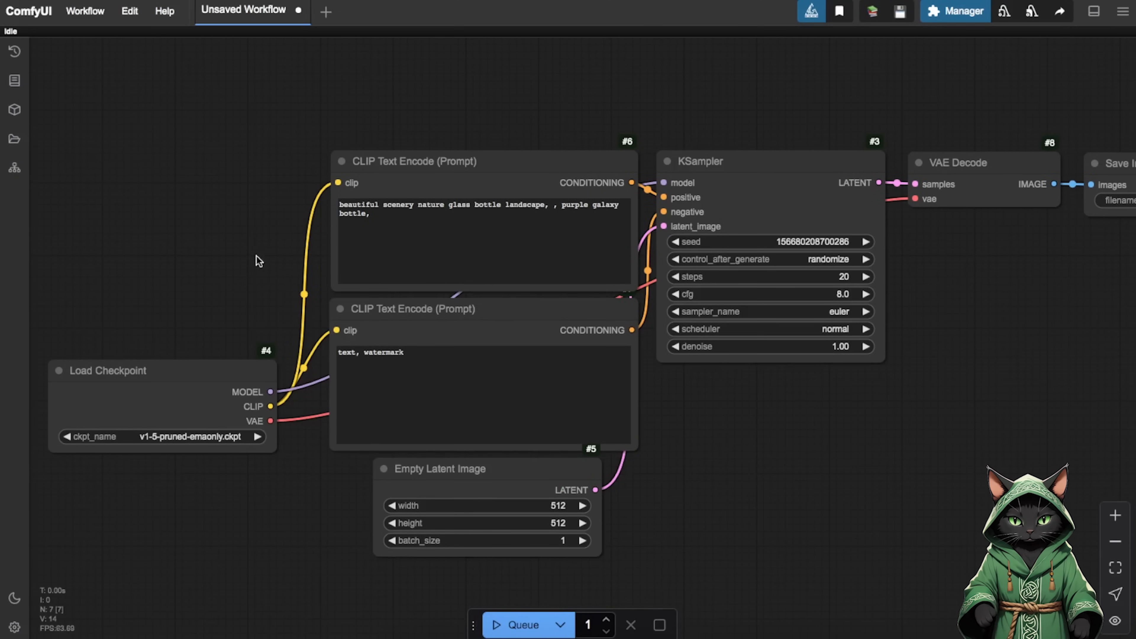
mouse_move(14, 138)
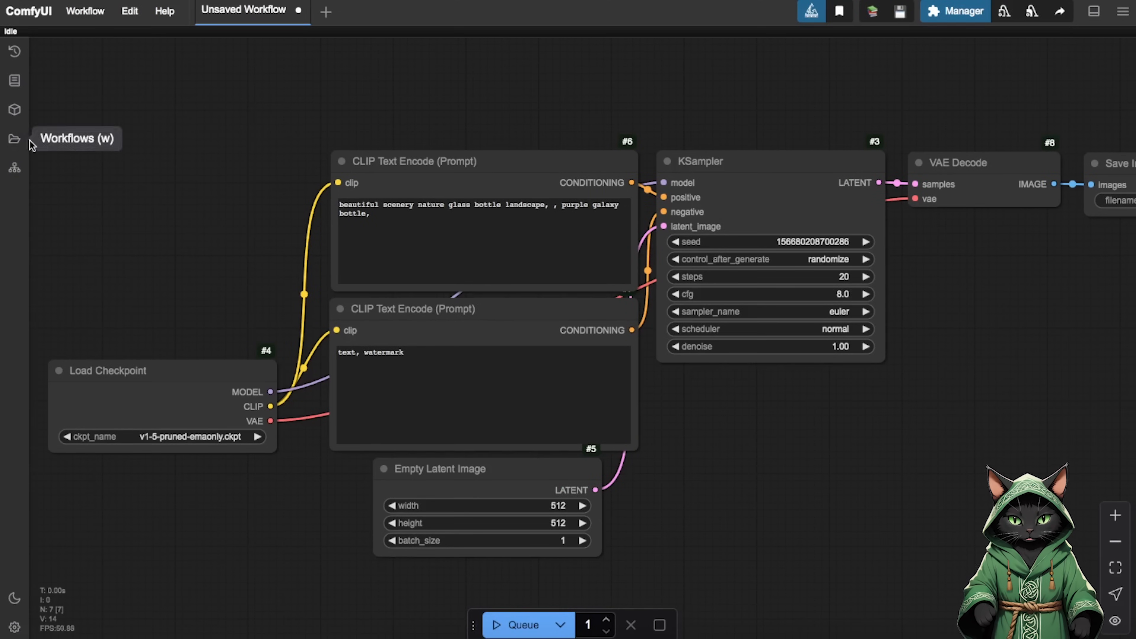
Step: Load the saved Text to image Turbo.json workflow from the workflows list
left_click(14, 139)
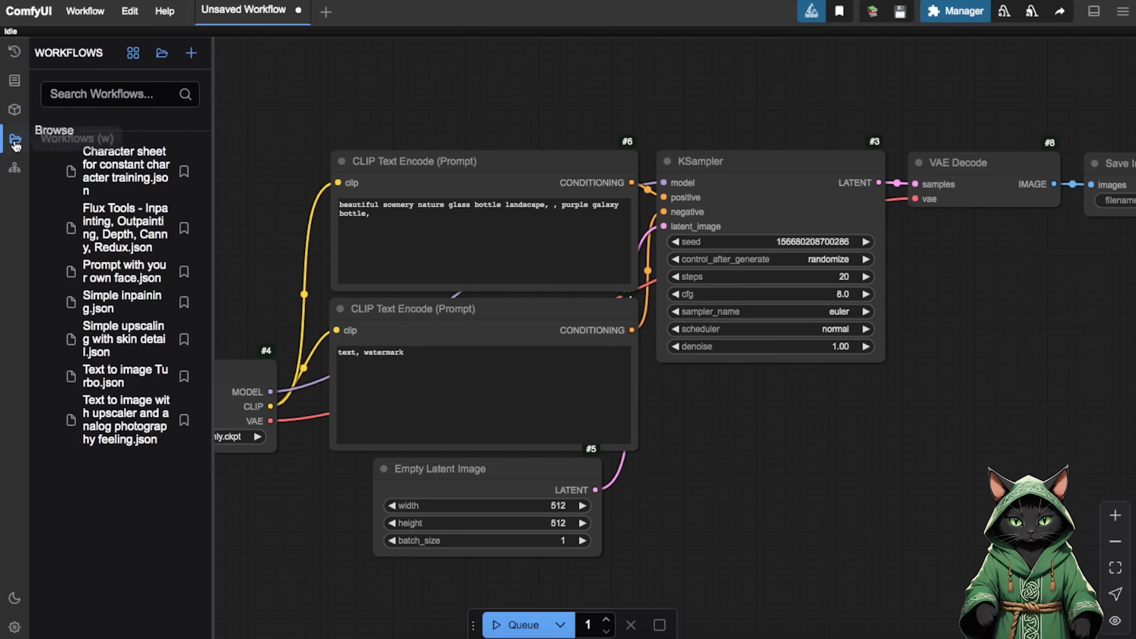
mouse_move(142, 382)
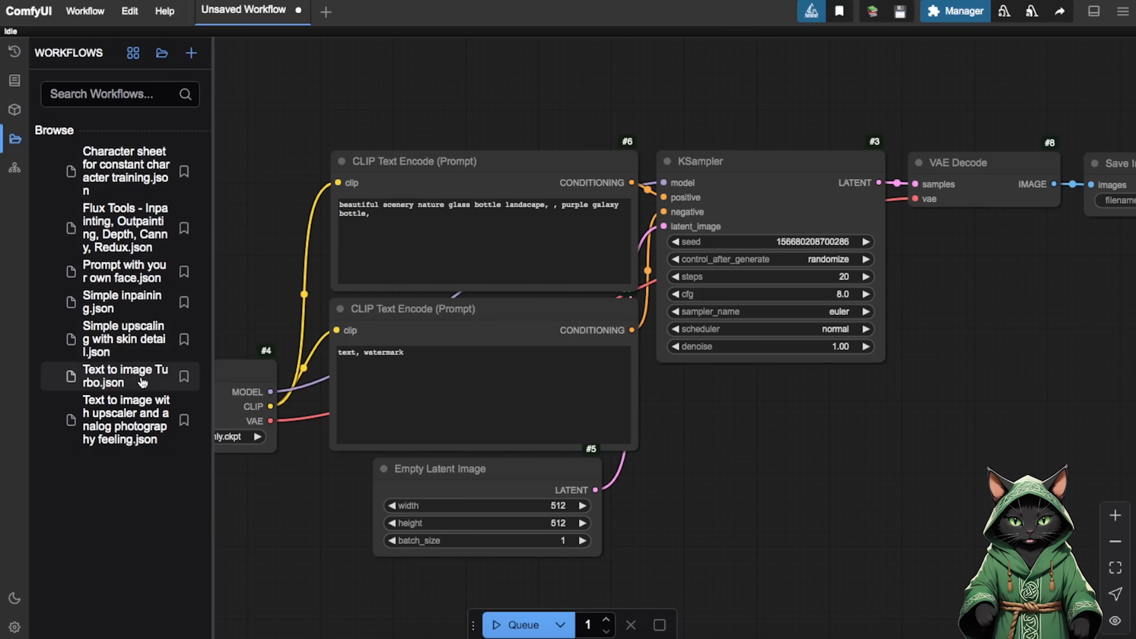
left_click(123, 375)
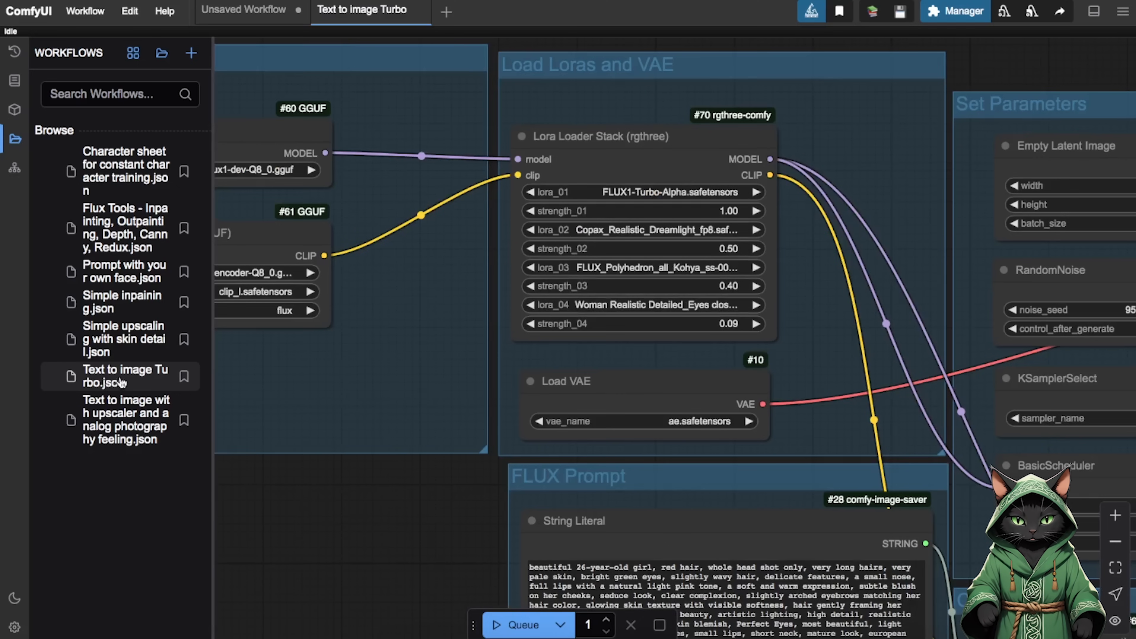
mouse_move(14, 139)
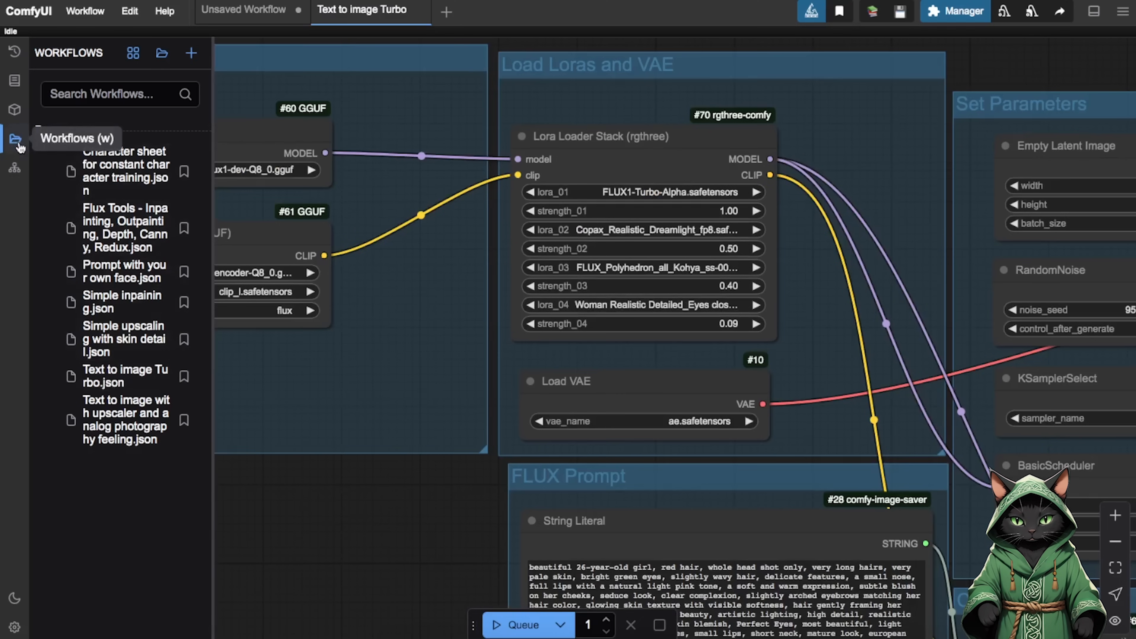
Step: Hide the saved workflows list so the Turbo graph fills the canvas
left_click(14, 138)
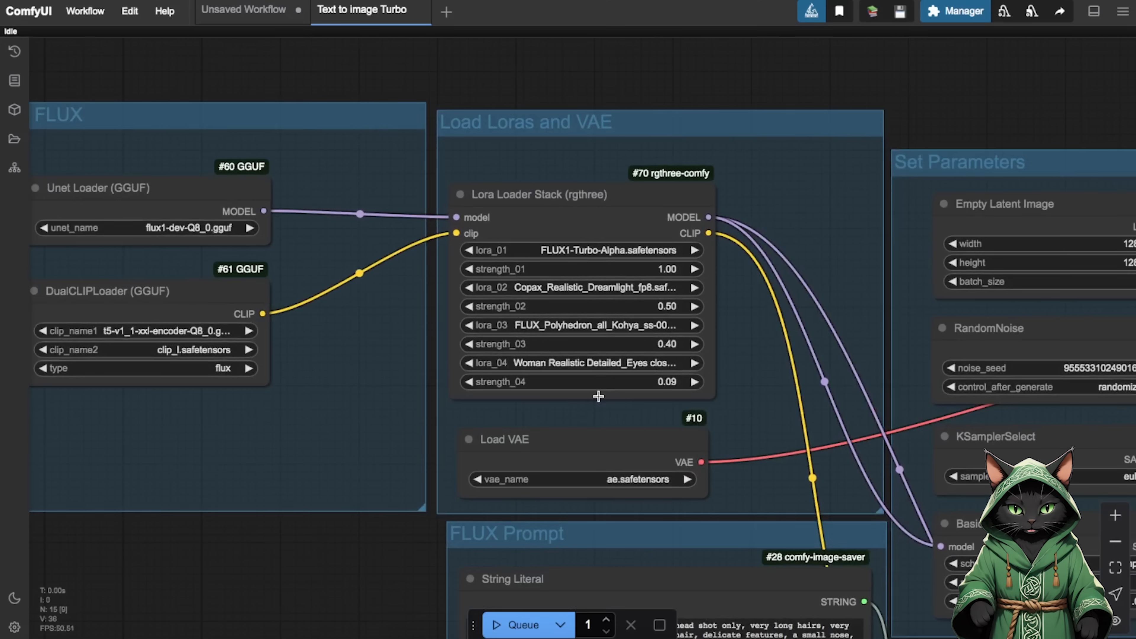
mouse_move(645, 355)
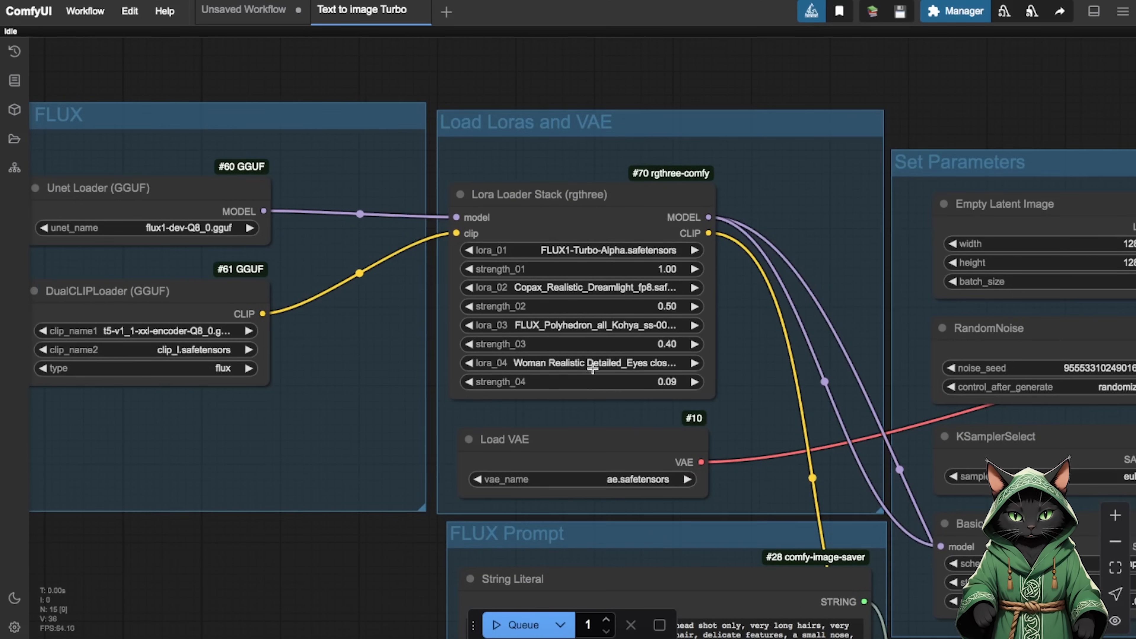
mouse_move(161, 441)
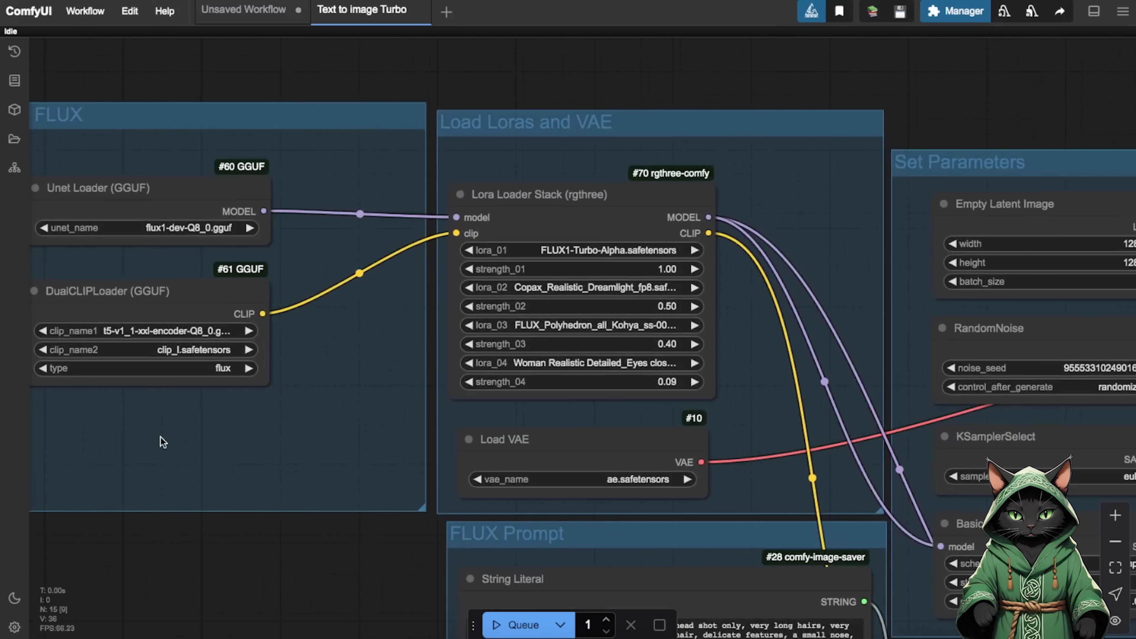
mouse_move(224, 412)
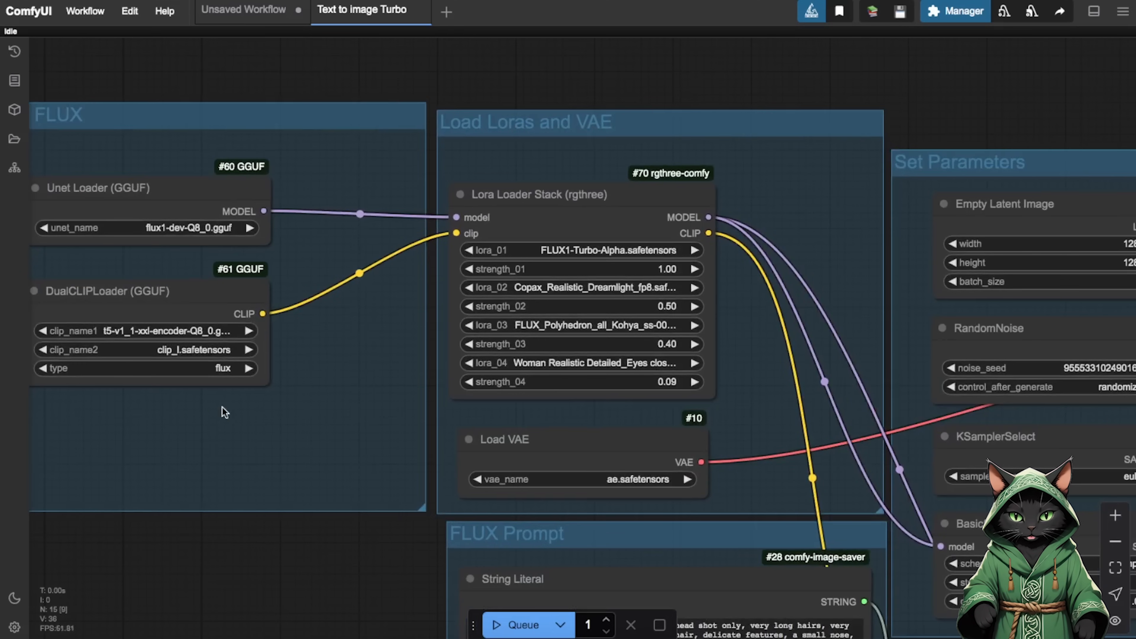
mouse_move(605, 422)
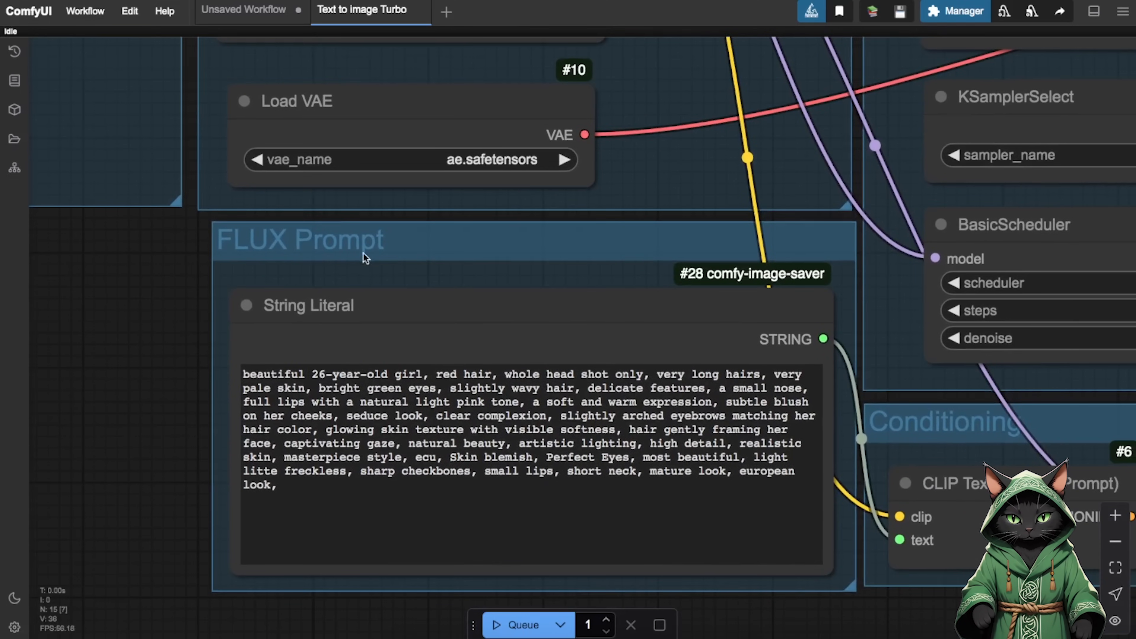
mouse_move(322, 274)
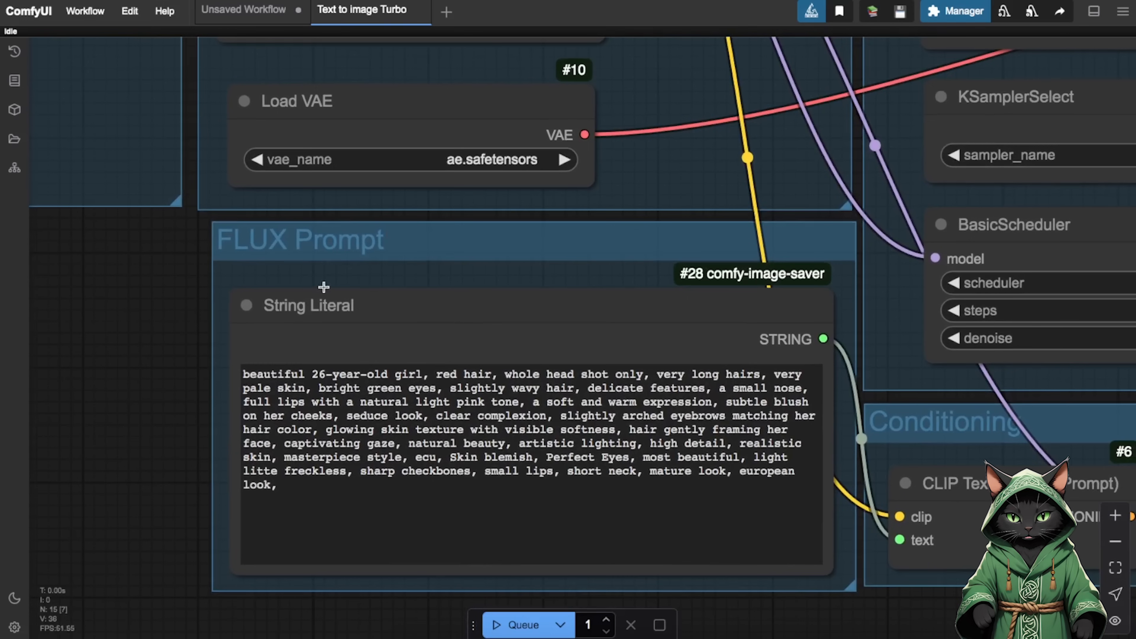
mouse_move(323, 291)
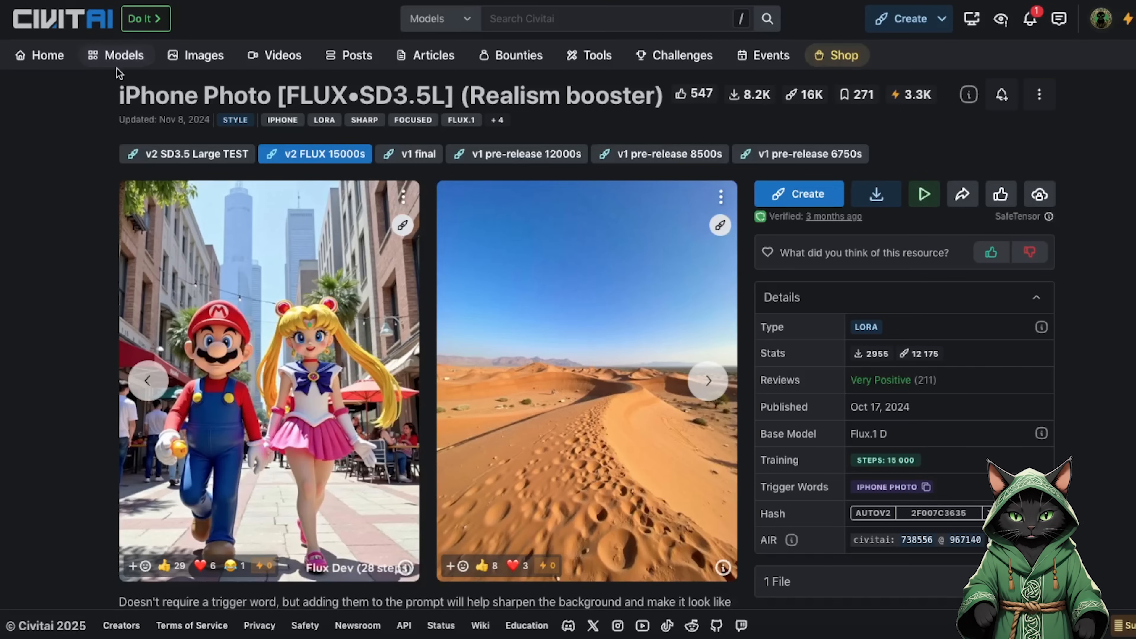
mouse_move(840, 483)
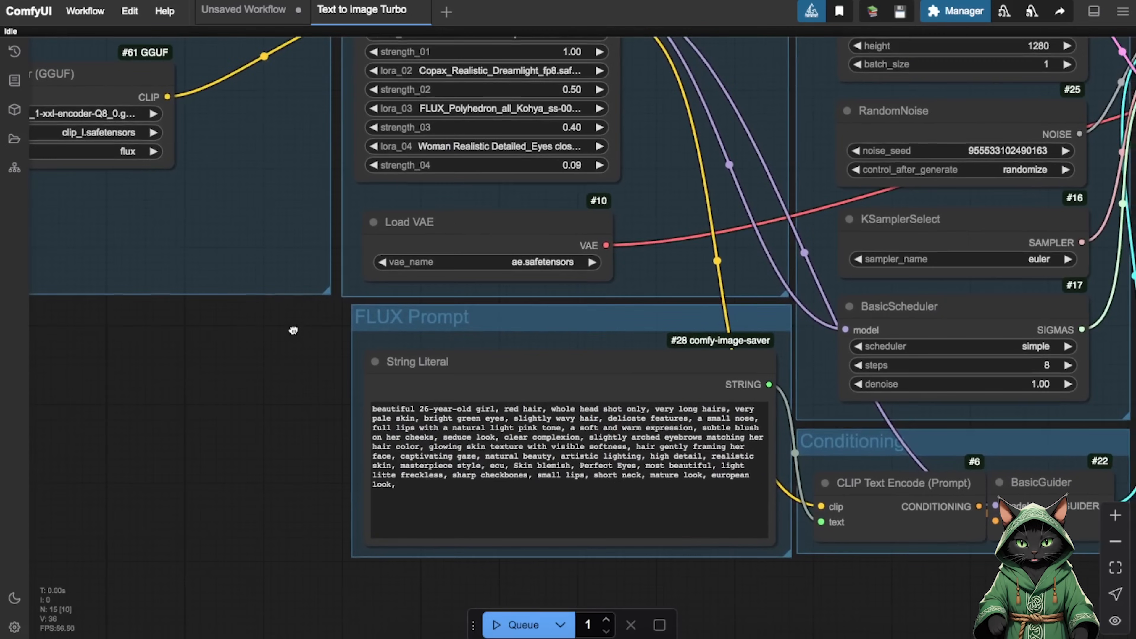
mouse_move(636, 548)
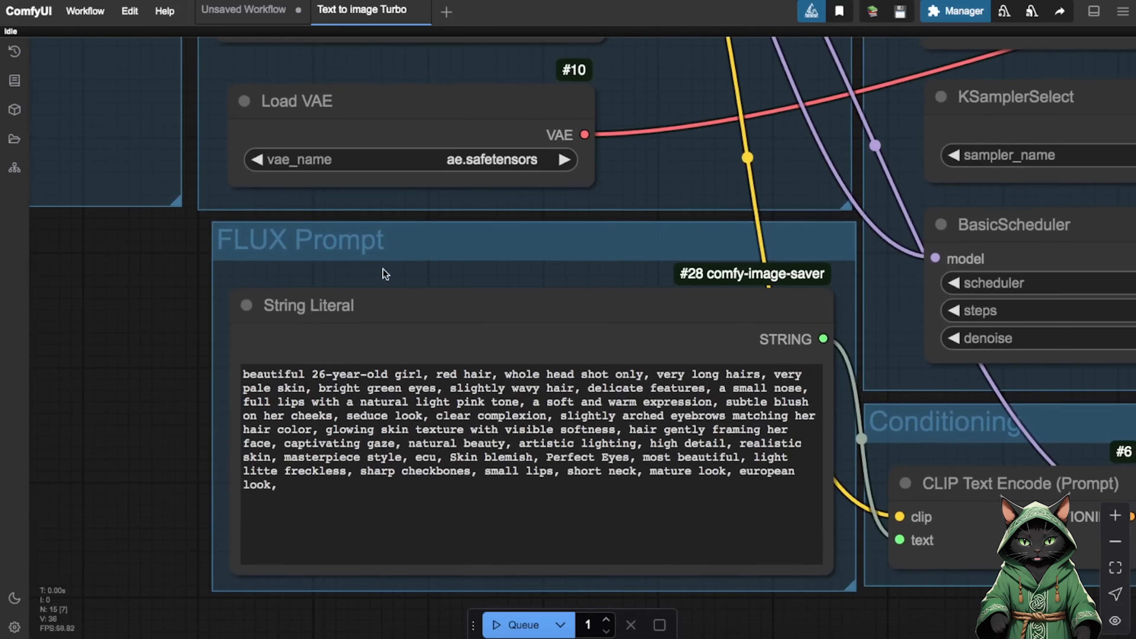
mouse_move(404, 273)
type("30")
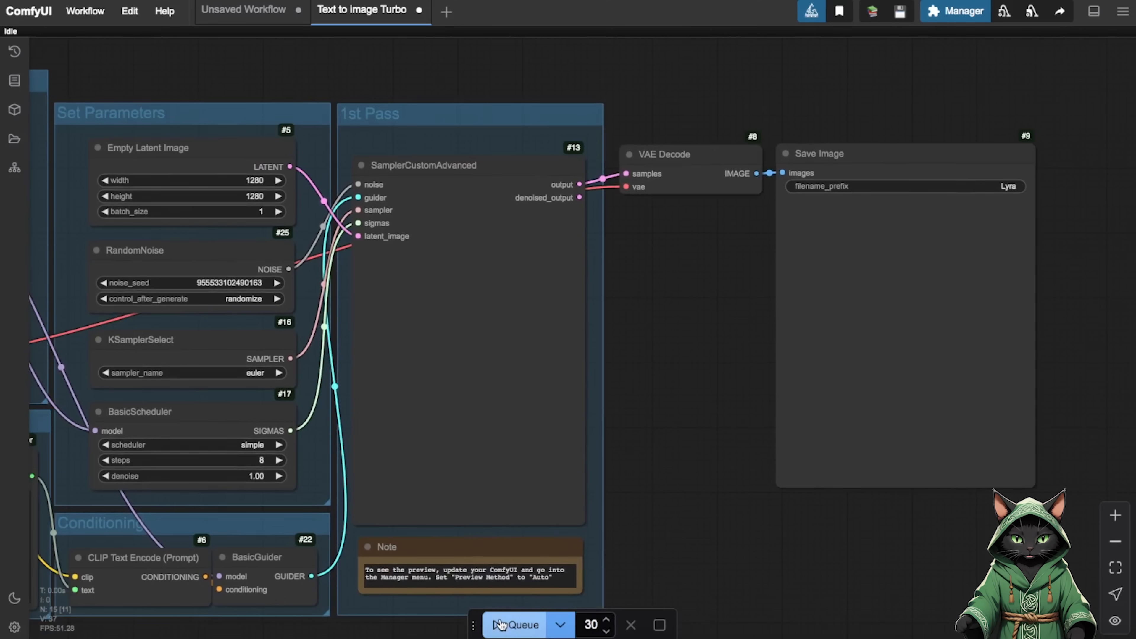
Step: Queue the Turbo workflow to generate the red-haired portrait saved under the Lyra prefix
left_click(515, 625)
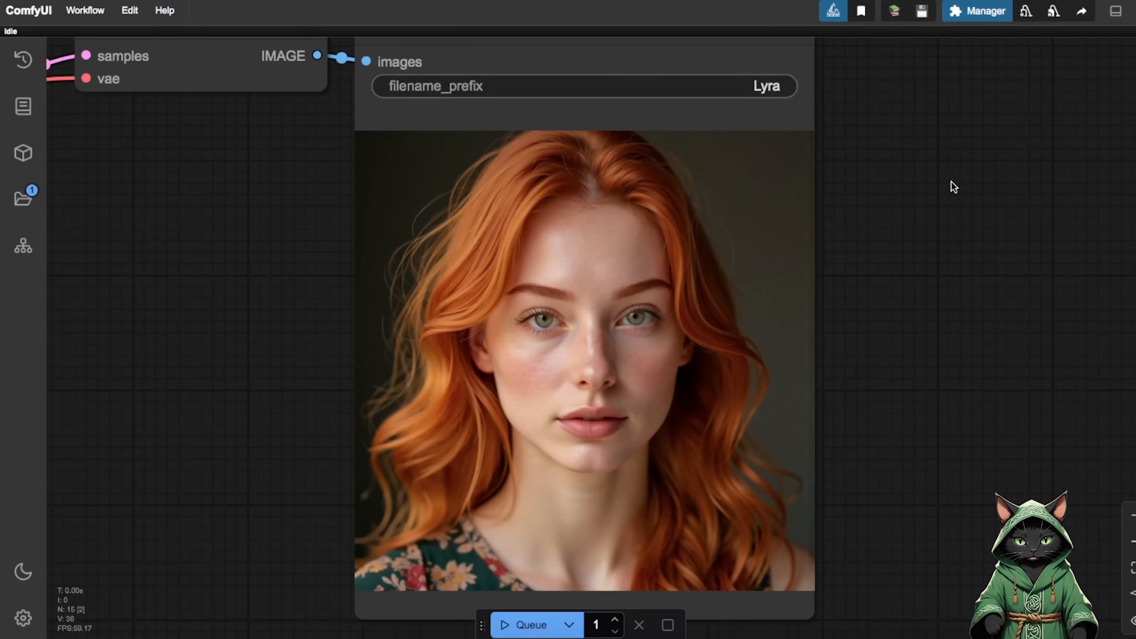
mouse_move(899, 30)
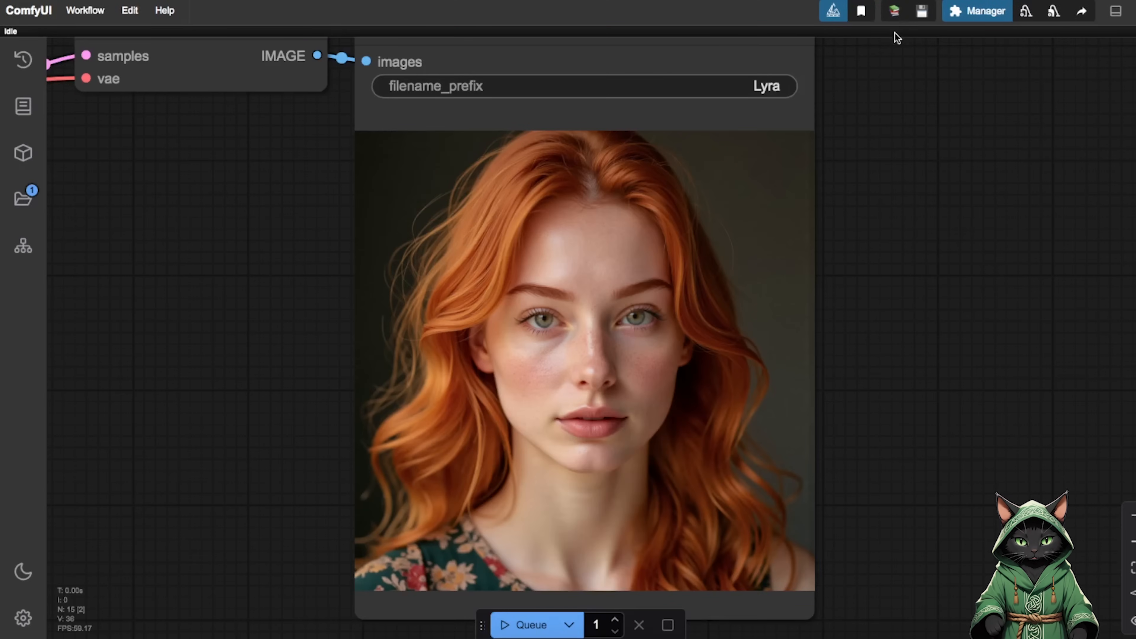
mouse_move(899, 19)
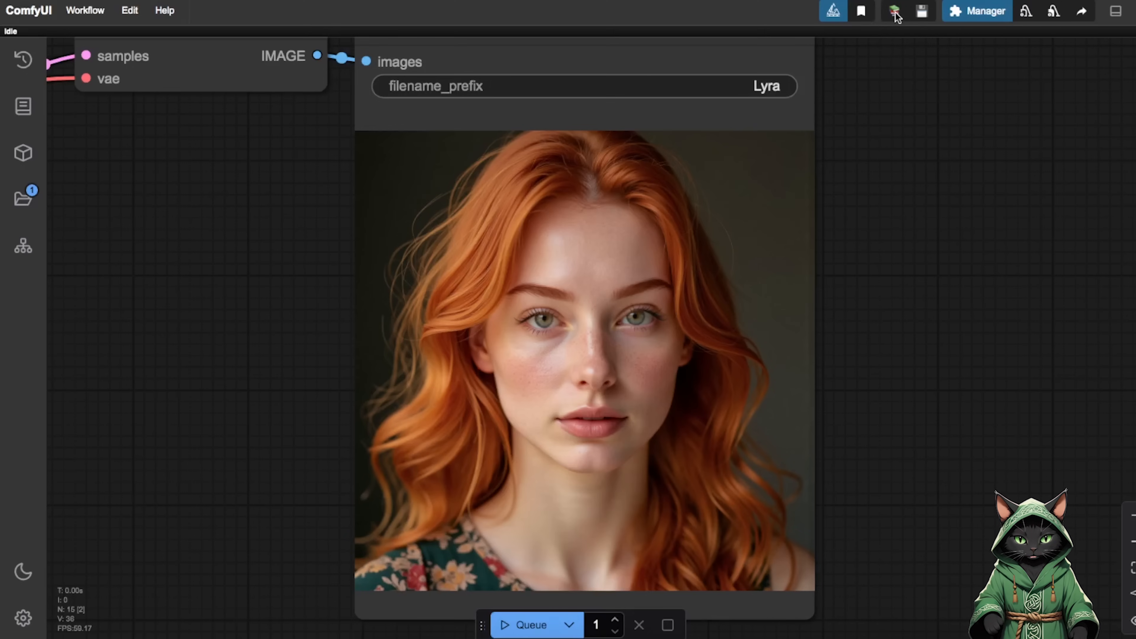
left_click(895, 11)
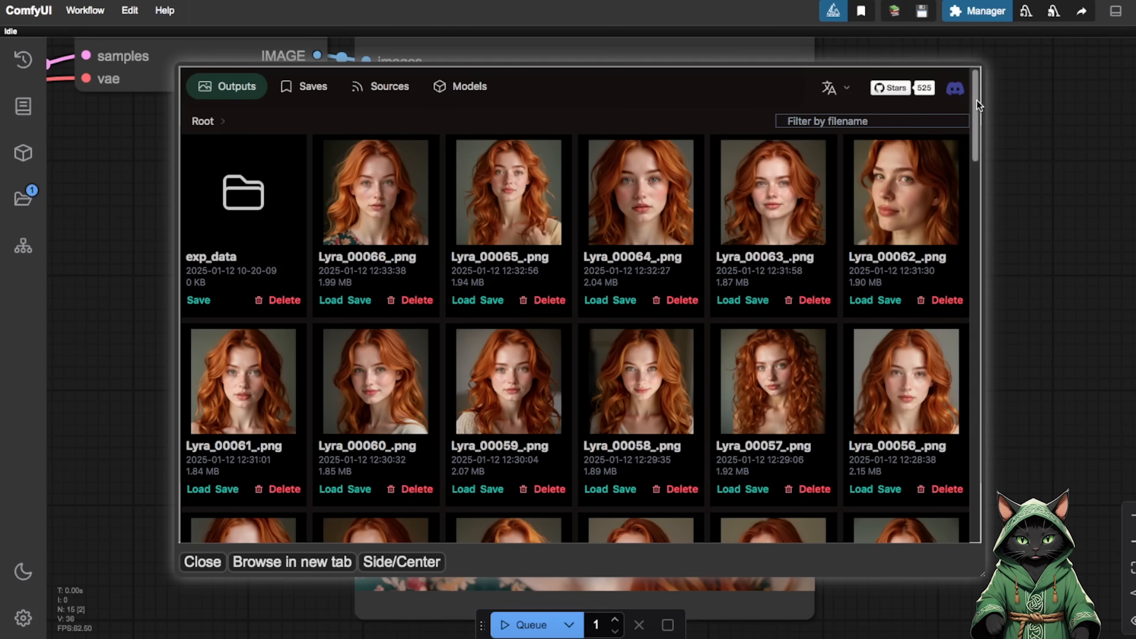
scroll("down", 3)
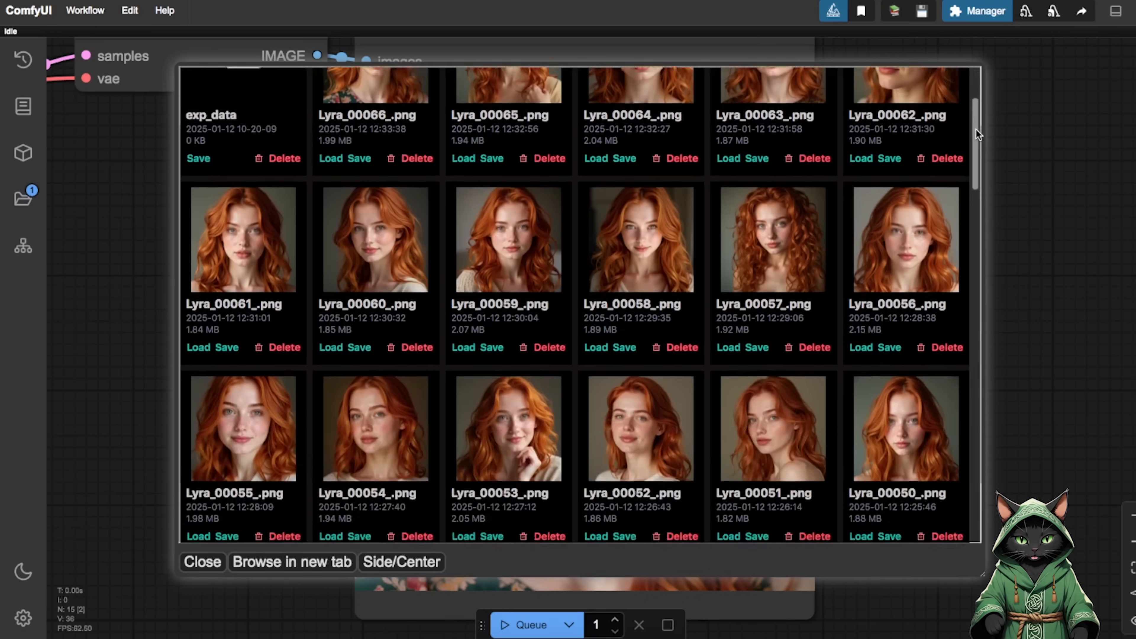
scroll("down", 3)
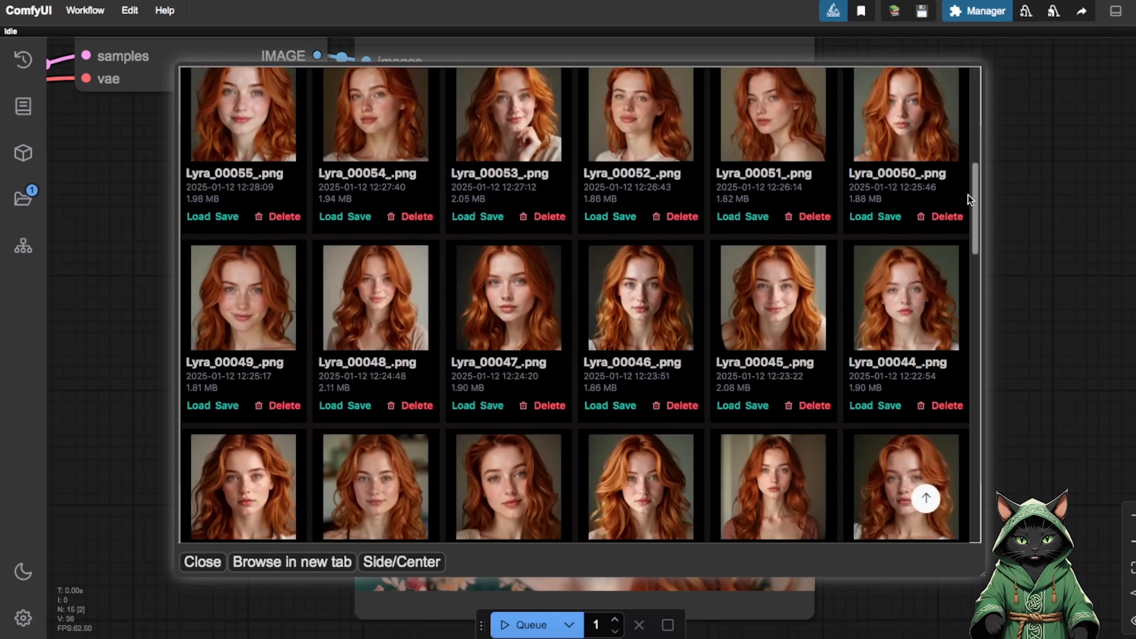
scroll("down", 3)
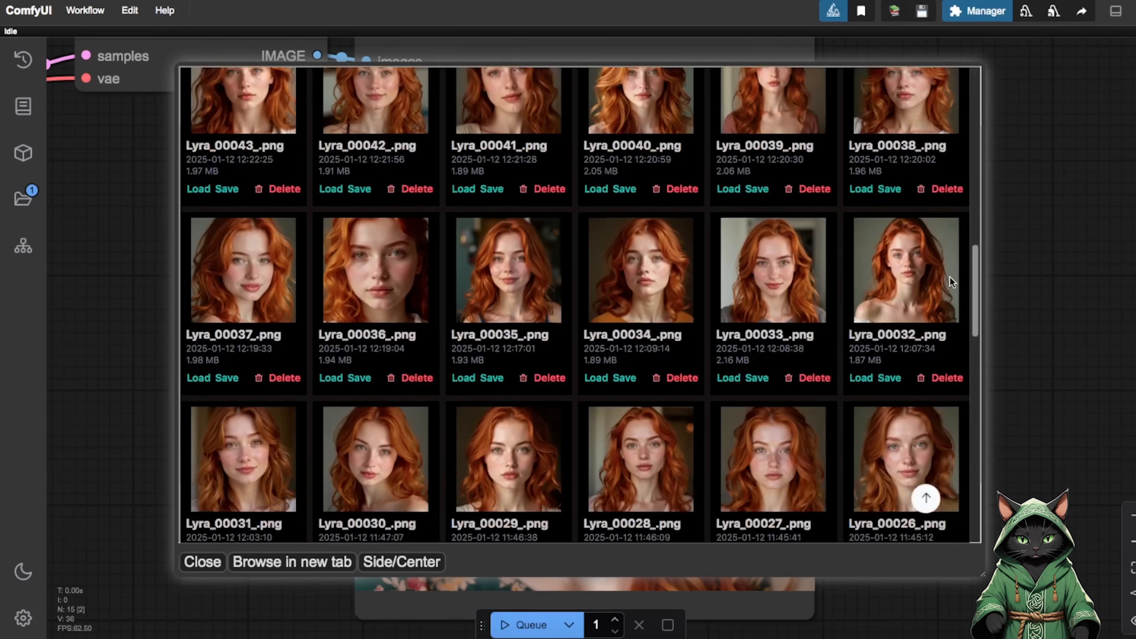
scroll("down", 3)
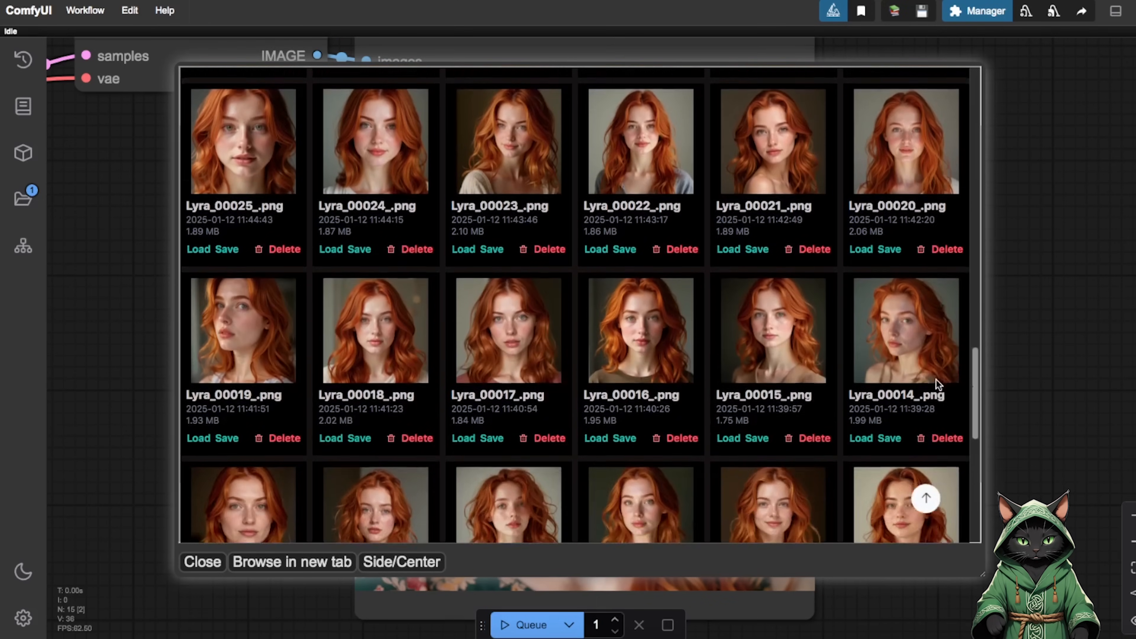
scroll("down", 3)
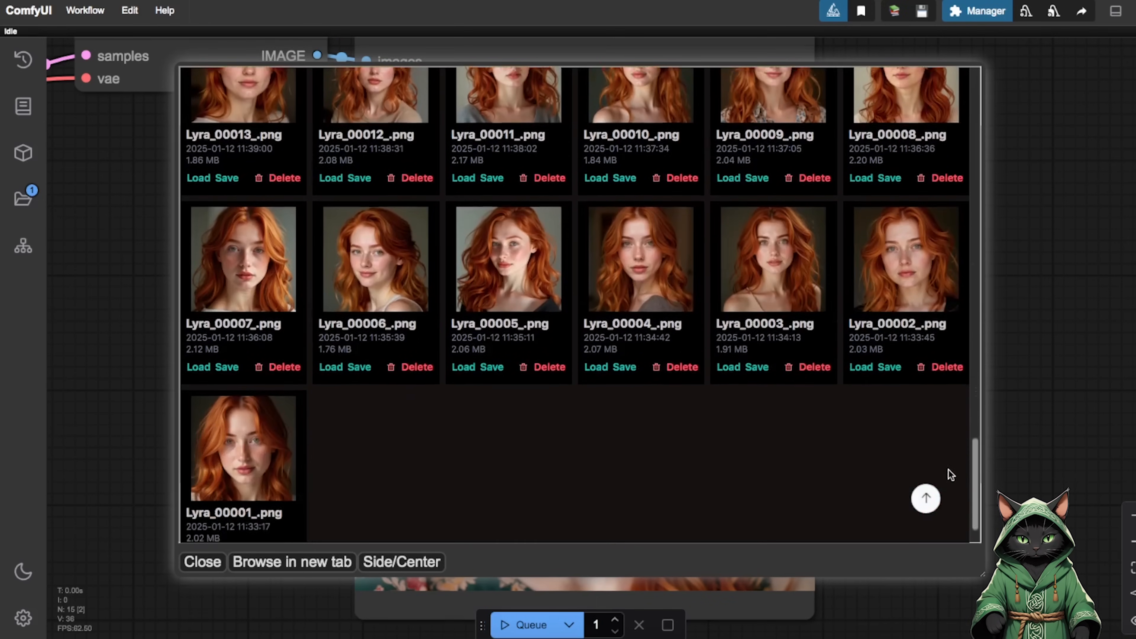
scroll("down", 3)
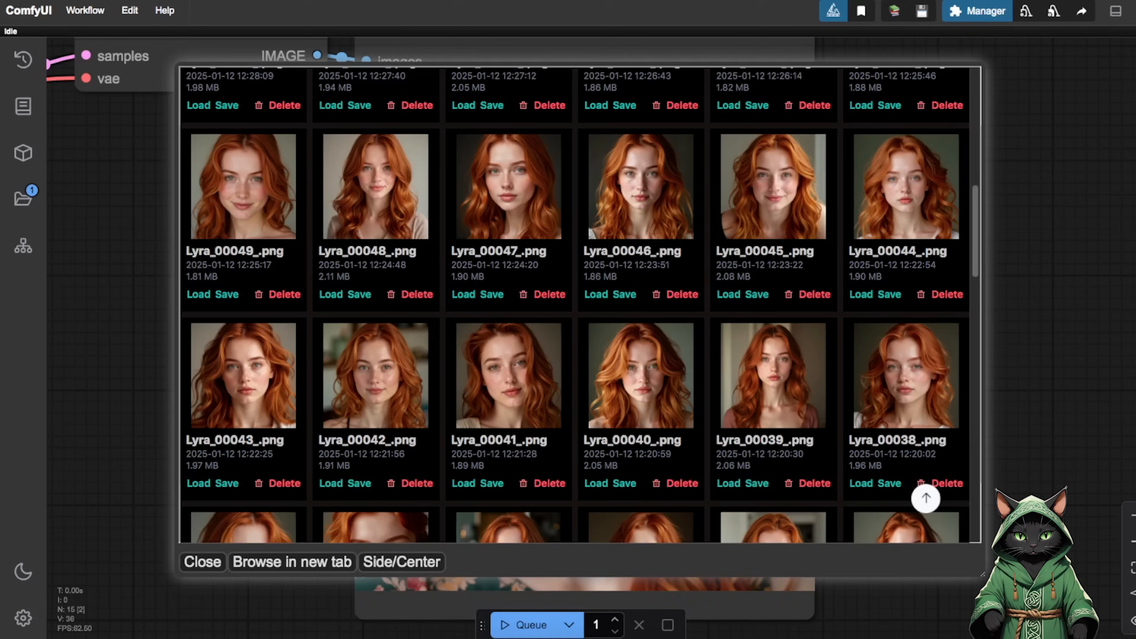
left_click(202, 562)
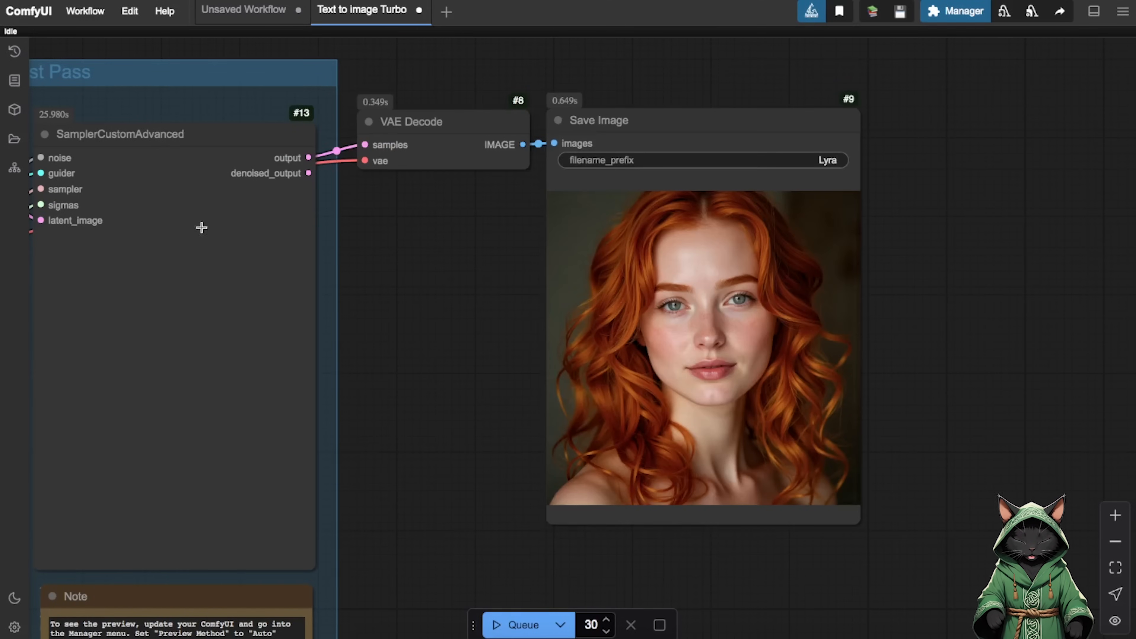
mouse_move(14, 138)
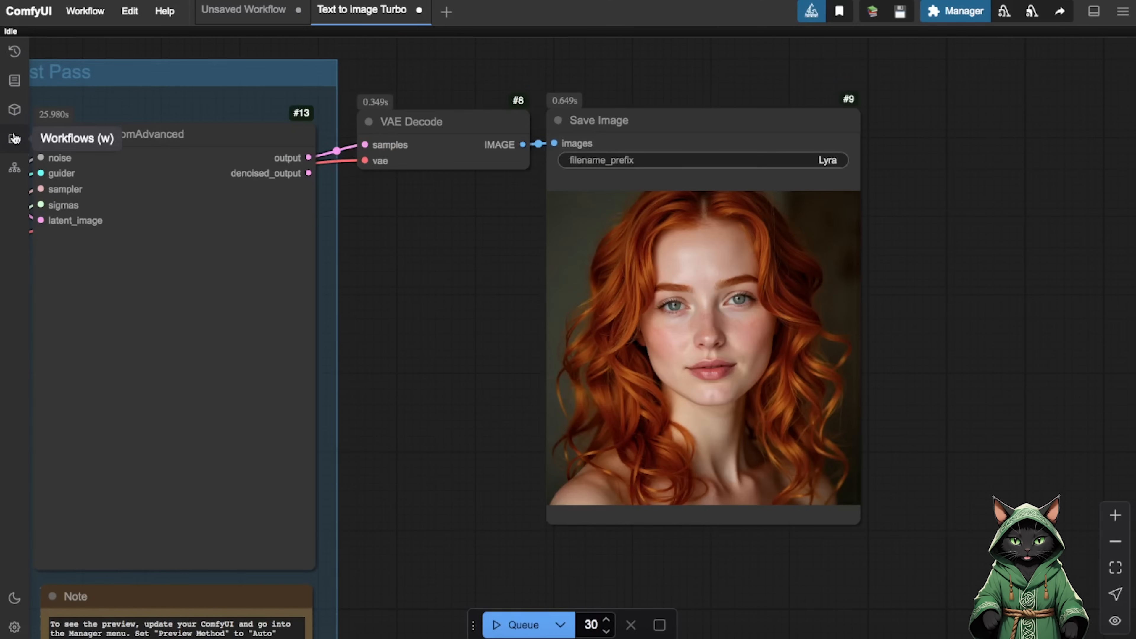
Step: Load 'Character sheet for constant character training.json' from the workflows list
left_click(15, 139)
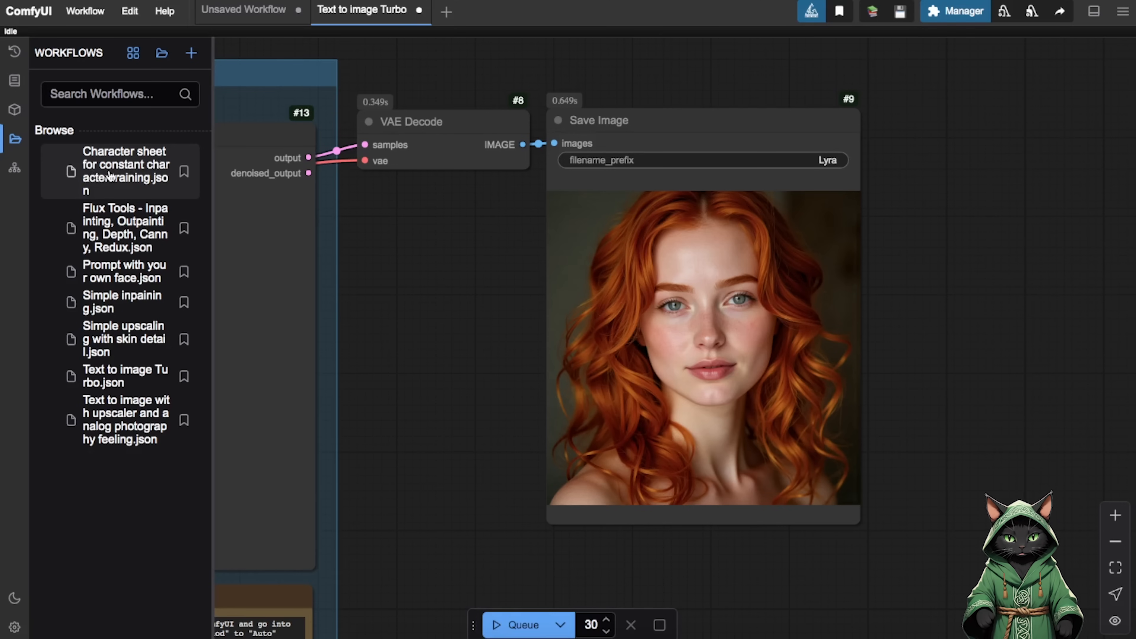
left_click(124, 172)
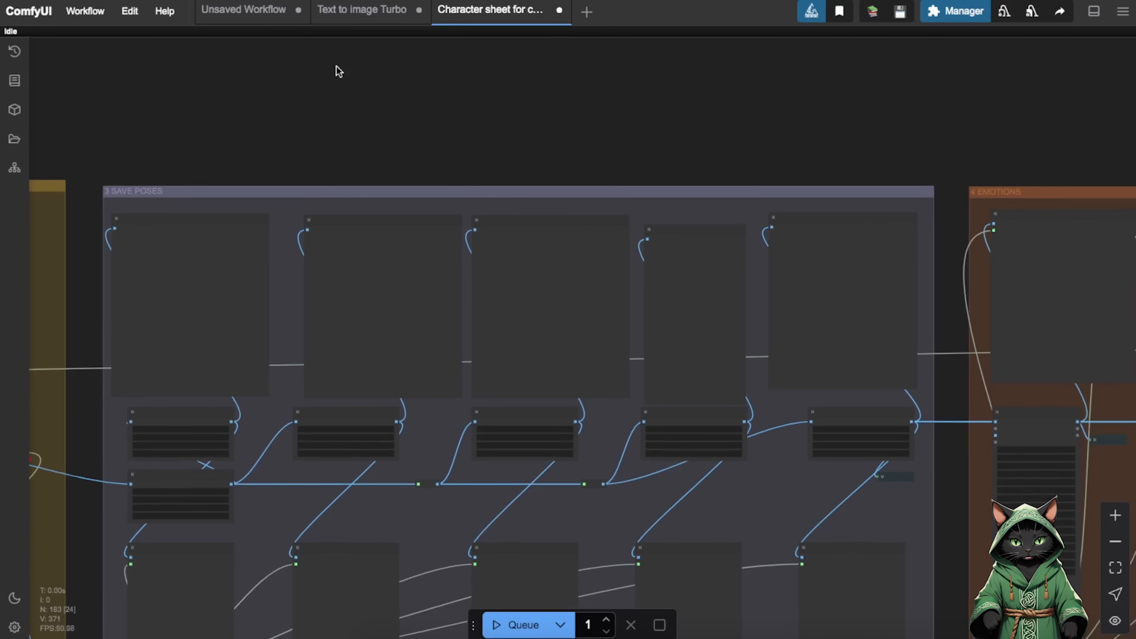
mouse_move(821, 180)
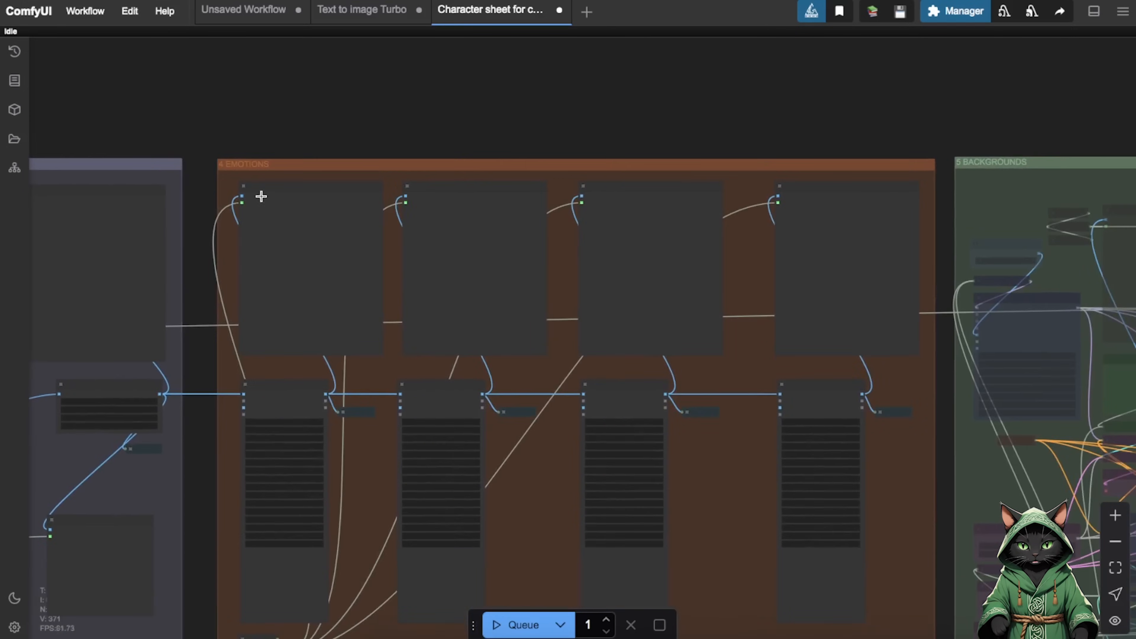
mouse_move(867, 99)
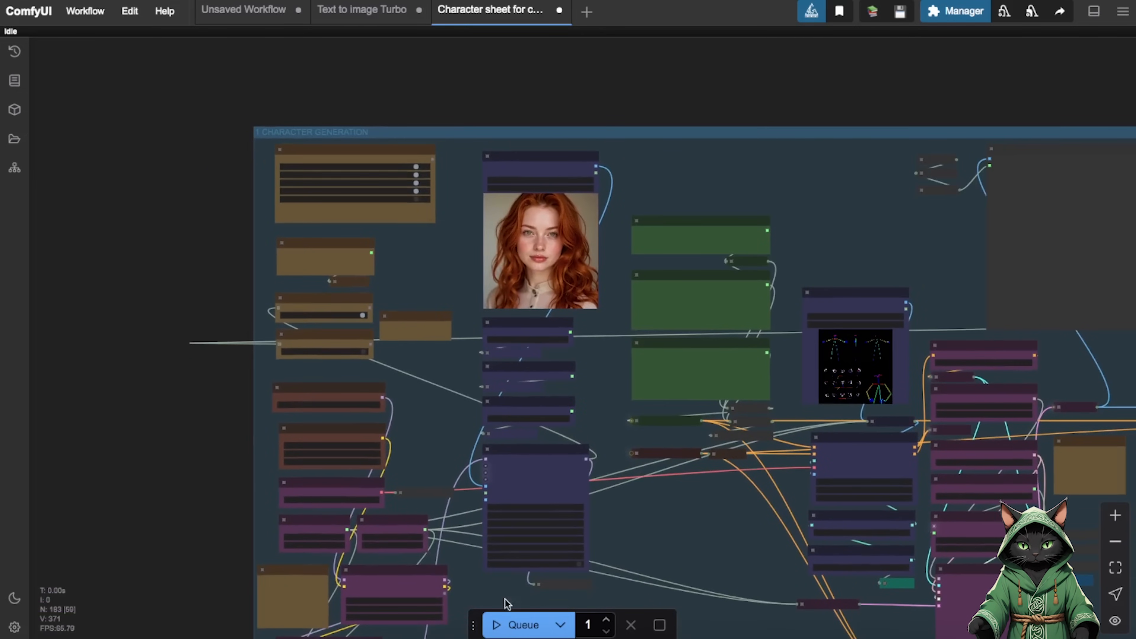
mouse_move(516, 625)
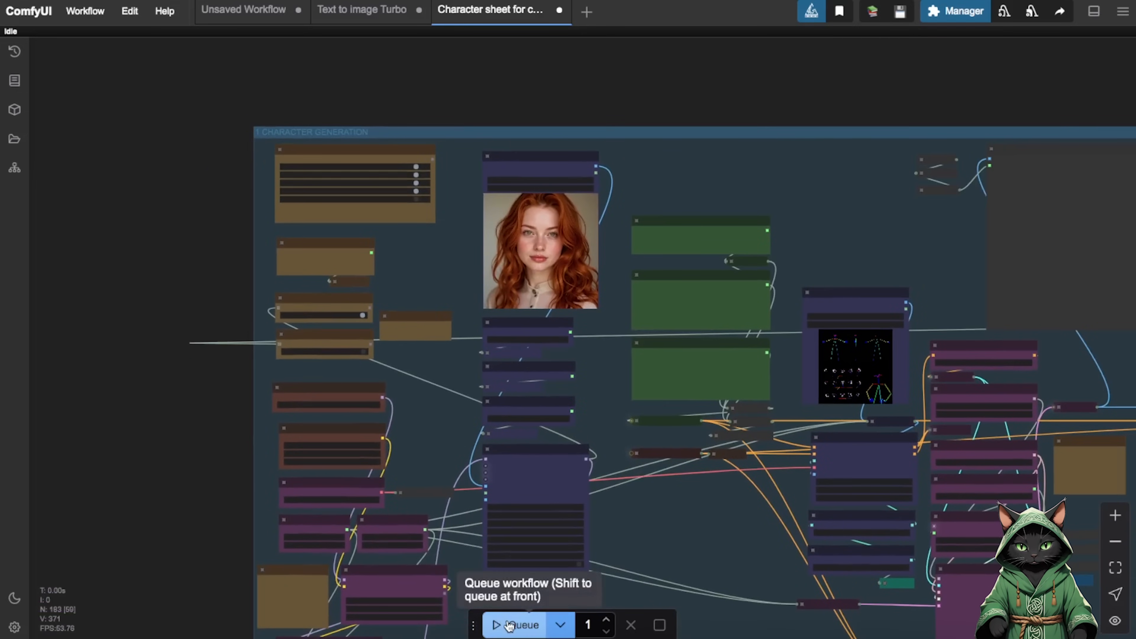
Step: Set the character sheet workflow's batch run count to 30
left_click(516, 625)
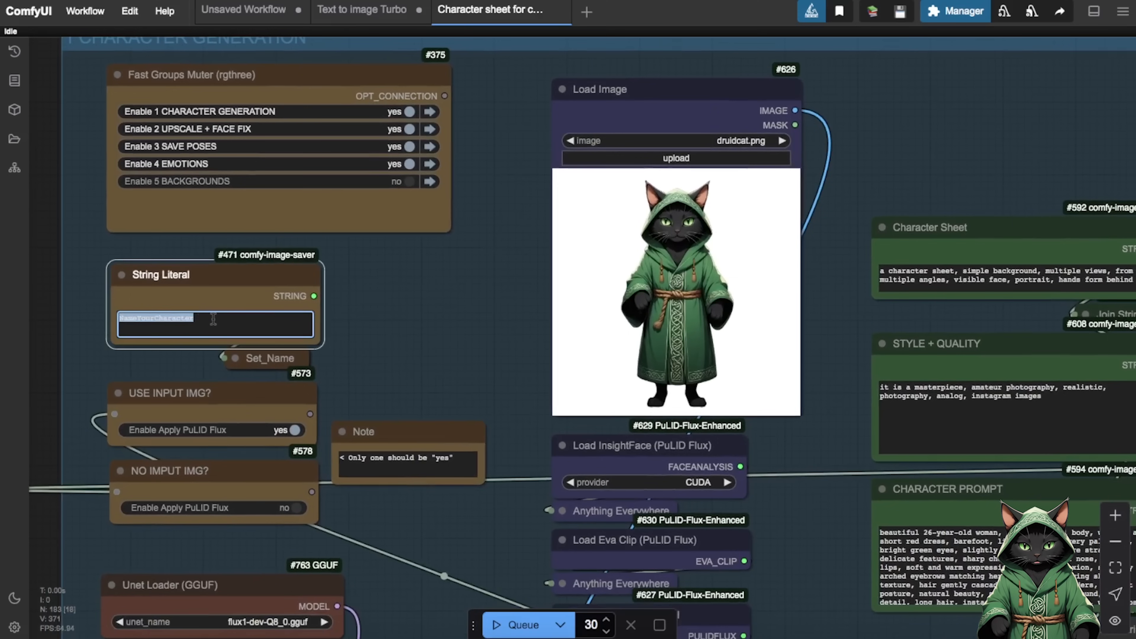
Step: Name the character Lyra and replace the druid cat reference with the red-haired portrait
type("Lyra")
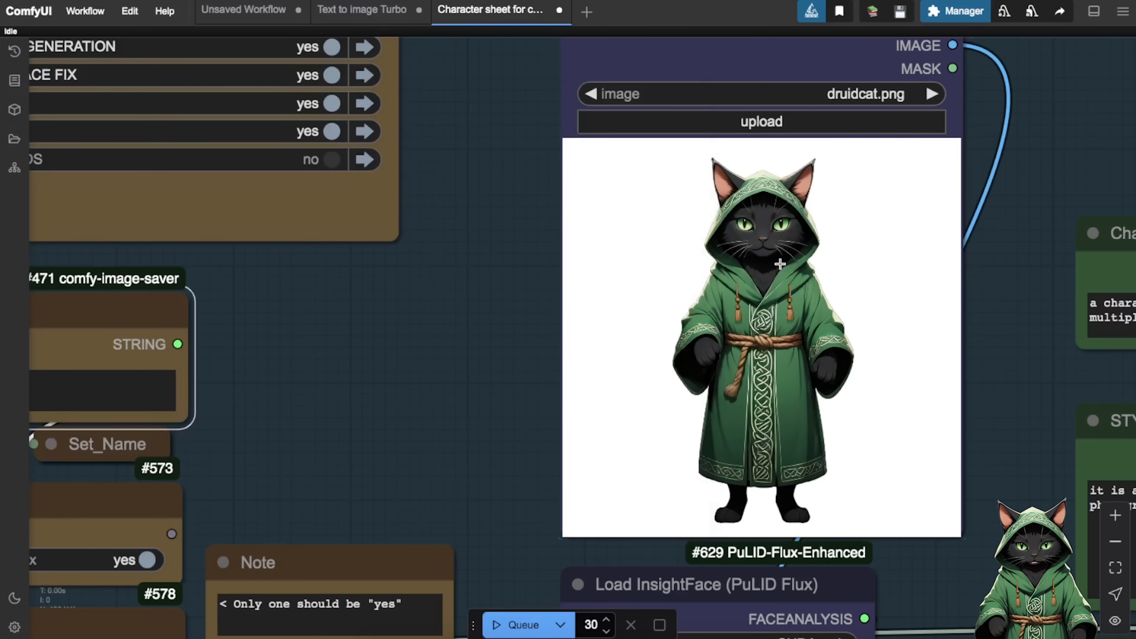
left_click(933, 93)
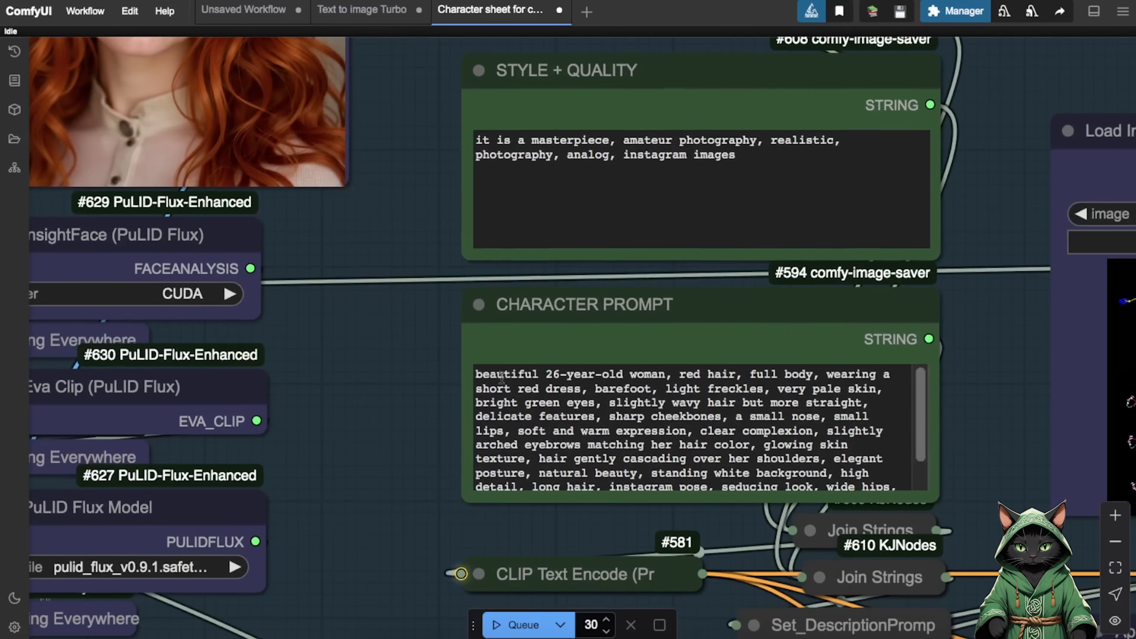
mouse_move(439, 322)
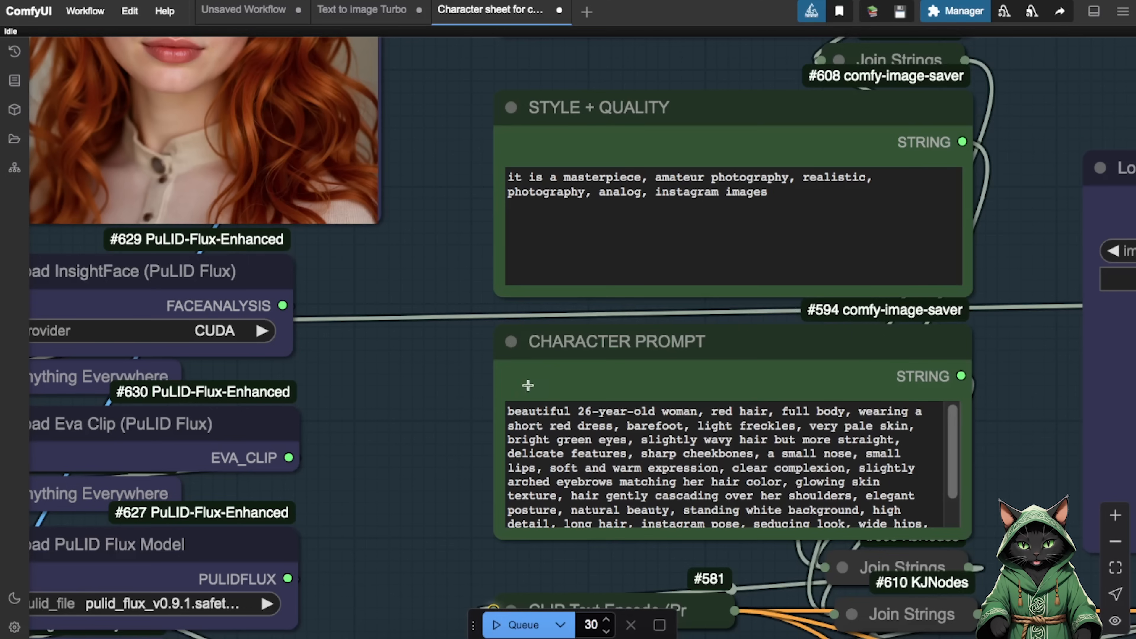
mouse_move(975, 475)
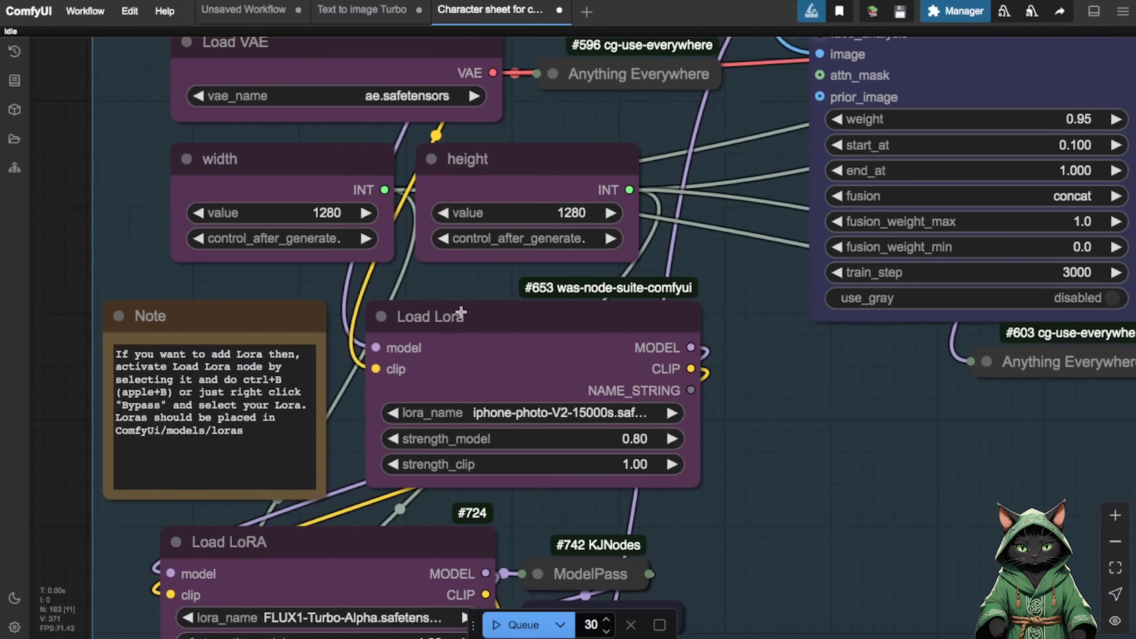
mouse_move(568, 303)
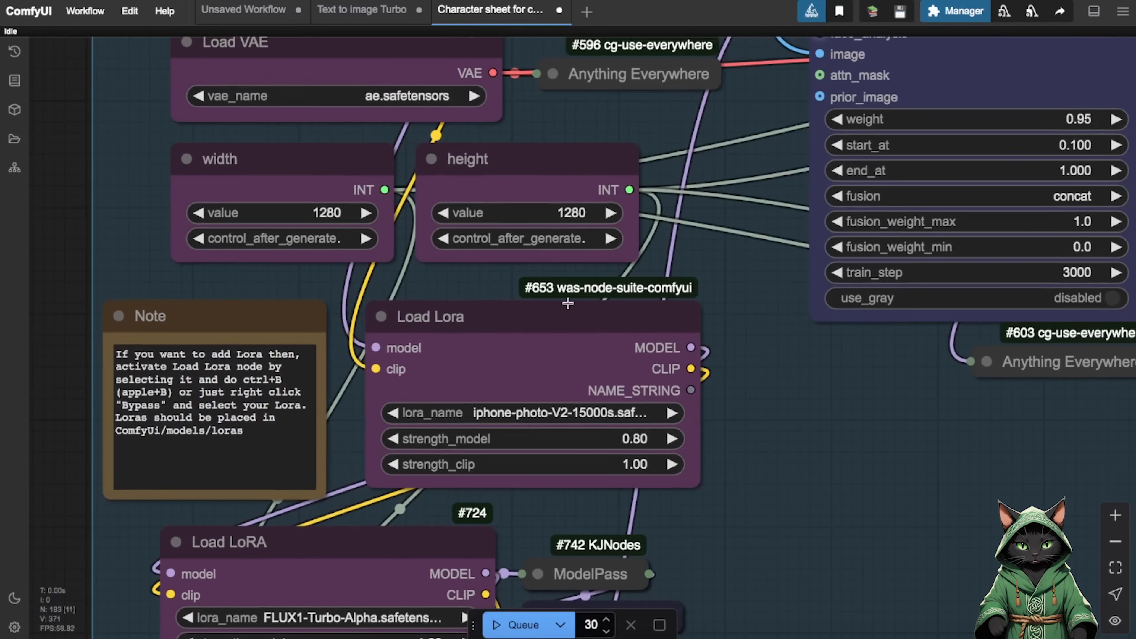
mouse_move(661, 330)
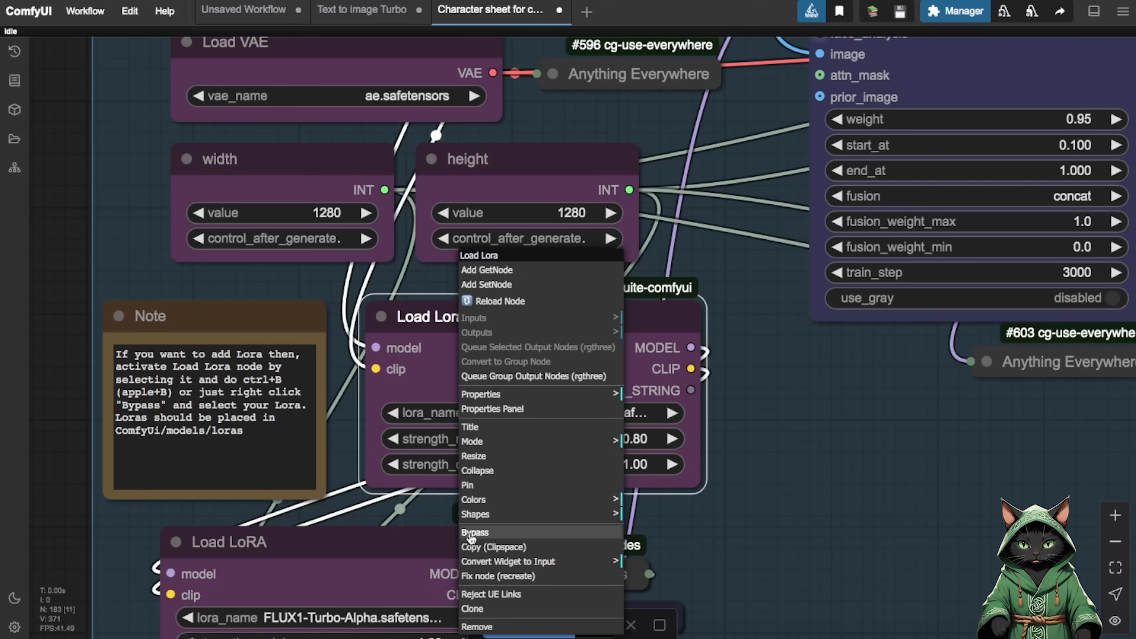
mouse_move(491, 536)
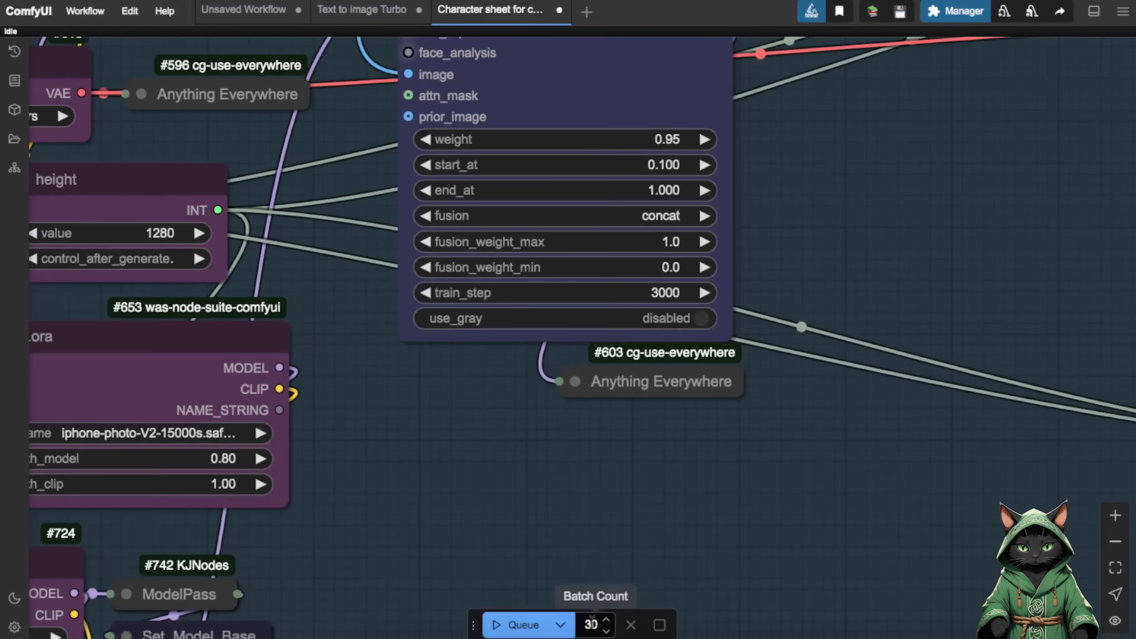
Step: Queue the character sheet workflow with a batch count of 1
left_click(591, 625)
type("1")
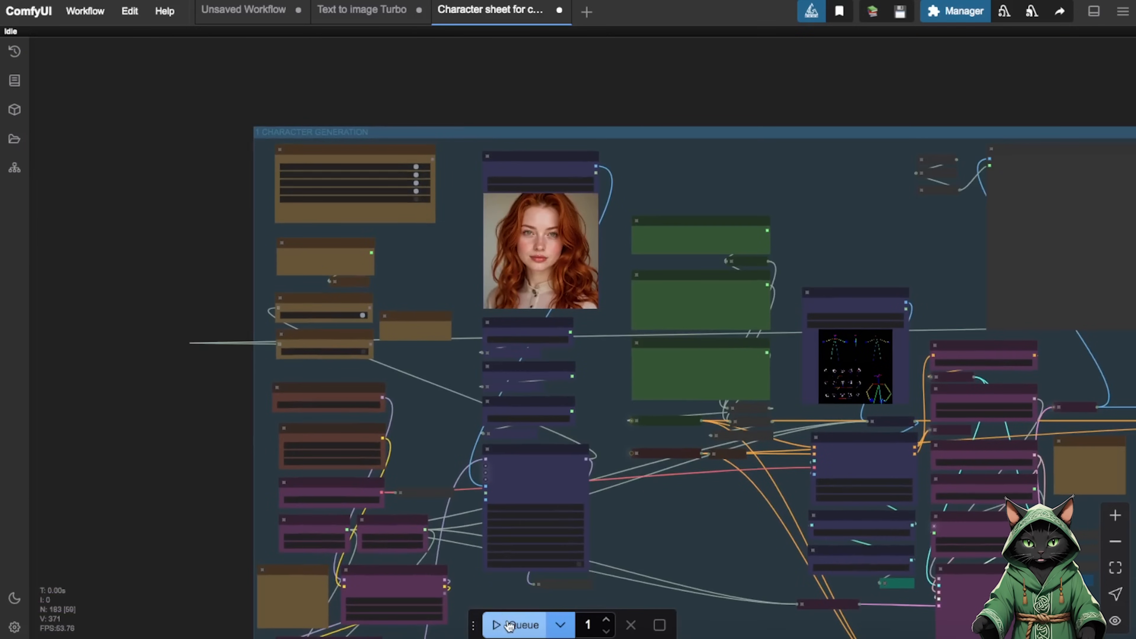
left_click(517, 625)
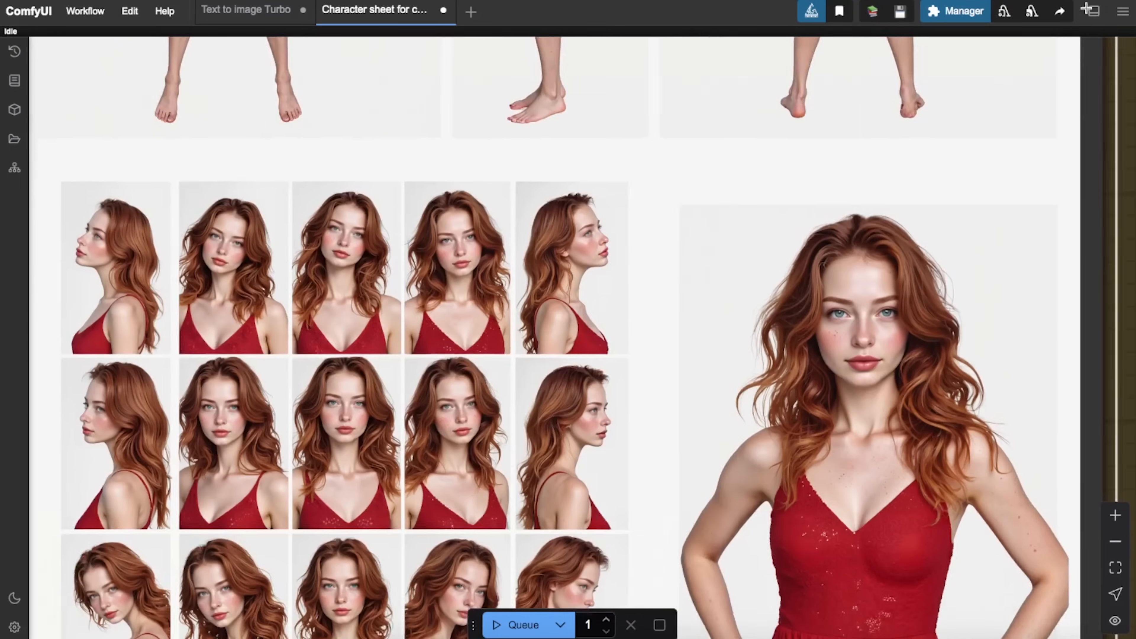
Step: Zoom out and pan over the pose grid to the 4 EMOTIONS portraits, then show the saved workflows list
scroll("down", 3)
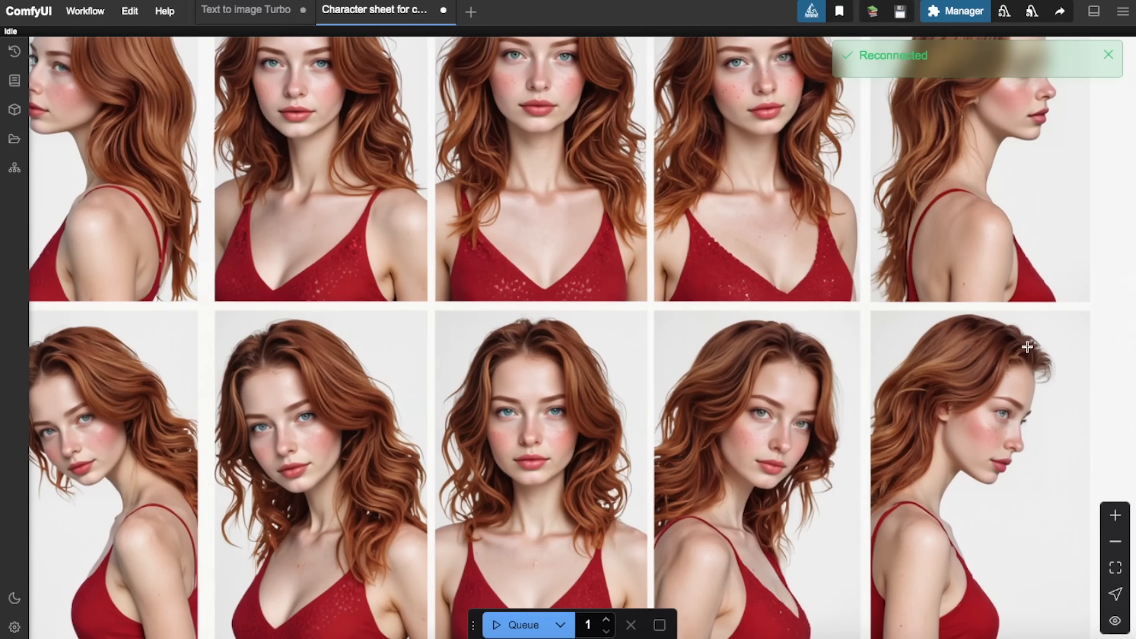
scroll("down", 3)
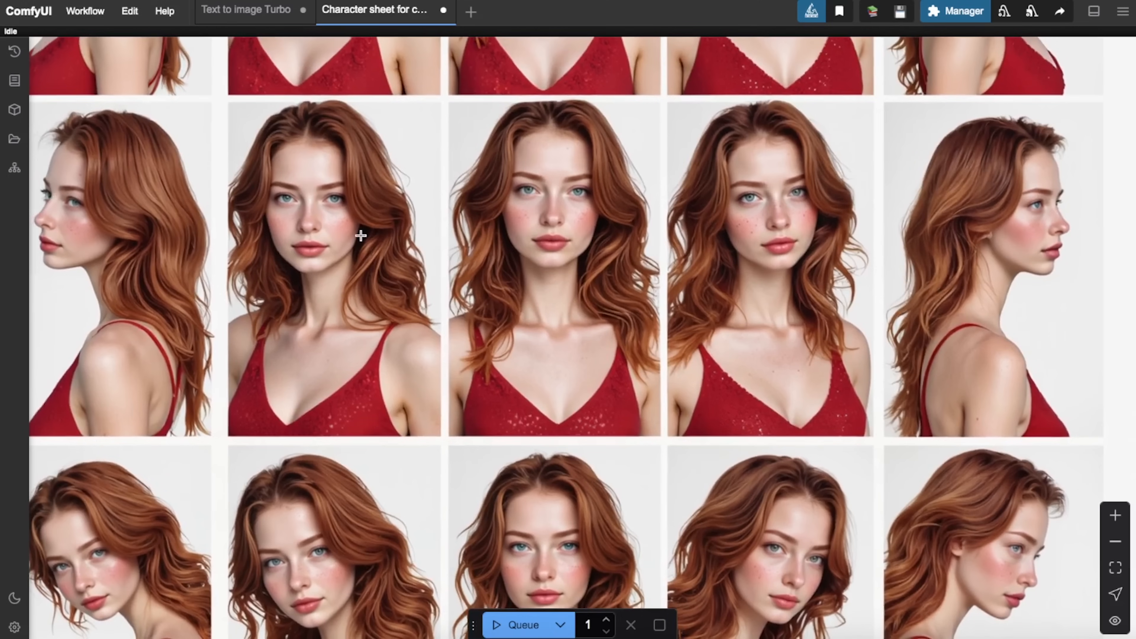
mouse_move(40, 620)
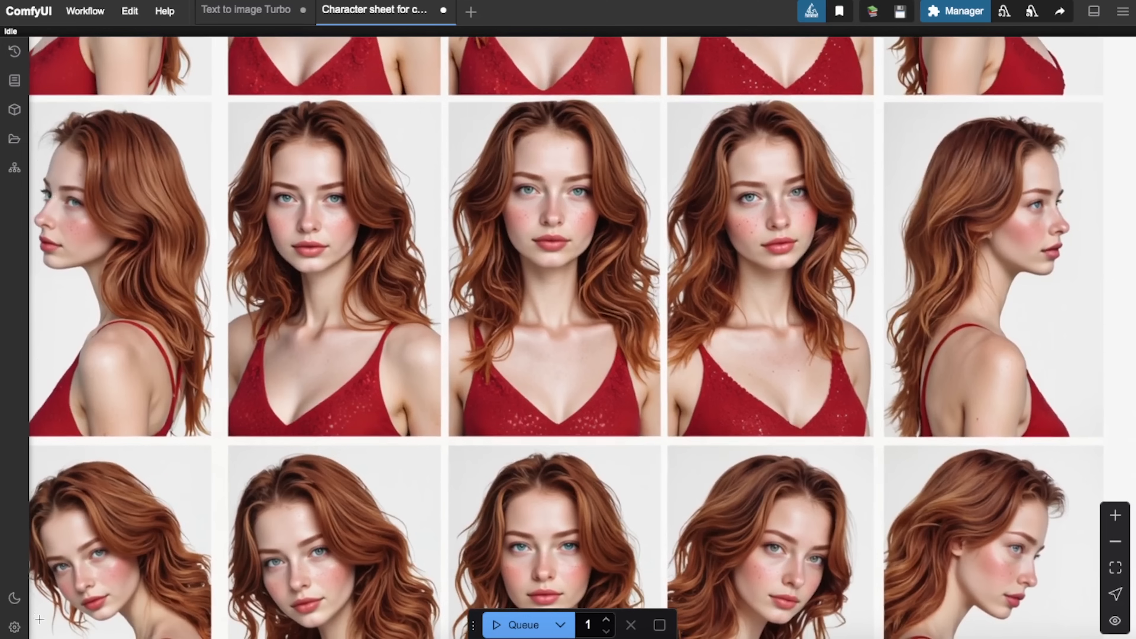
mouse_move(1114, 541)
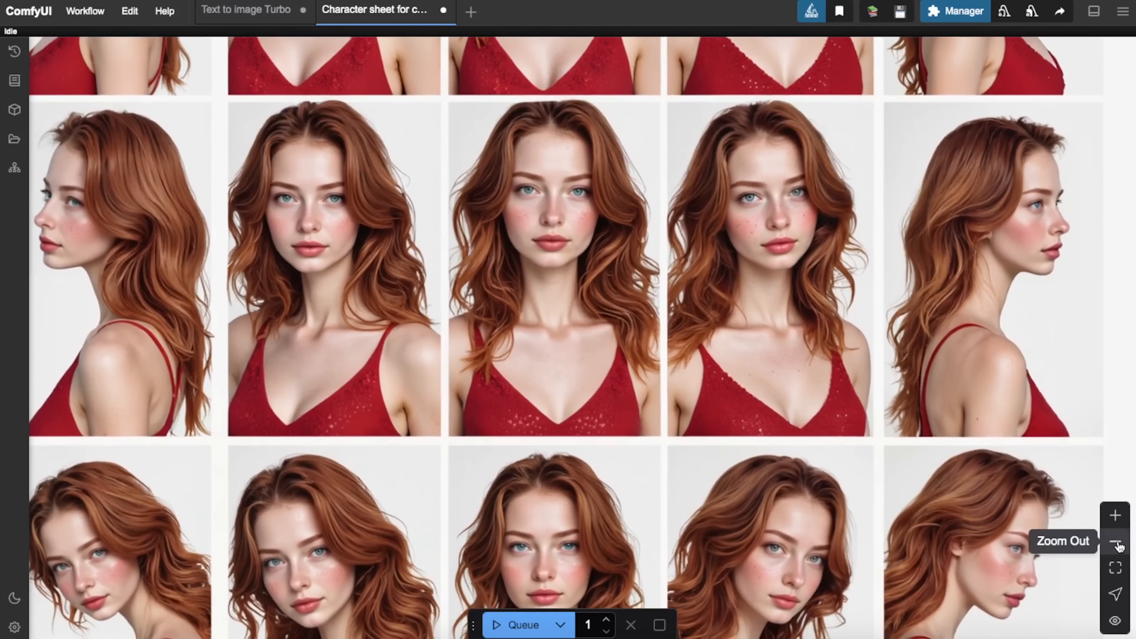
left_click(1115, 546)
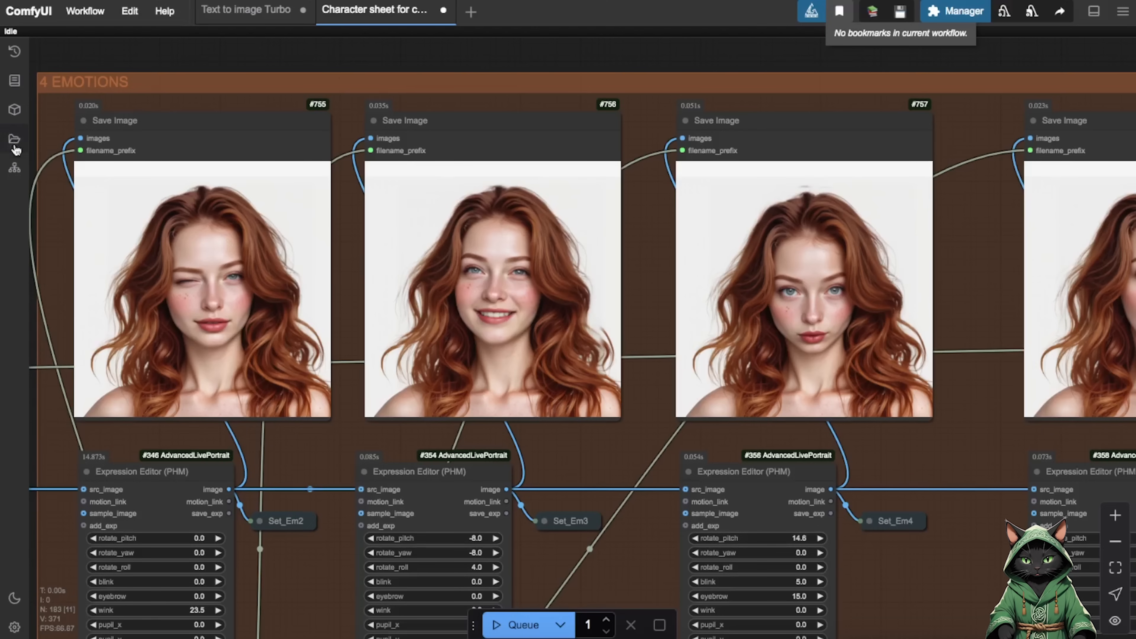
left_click(14, 139)
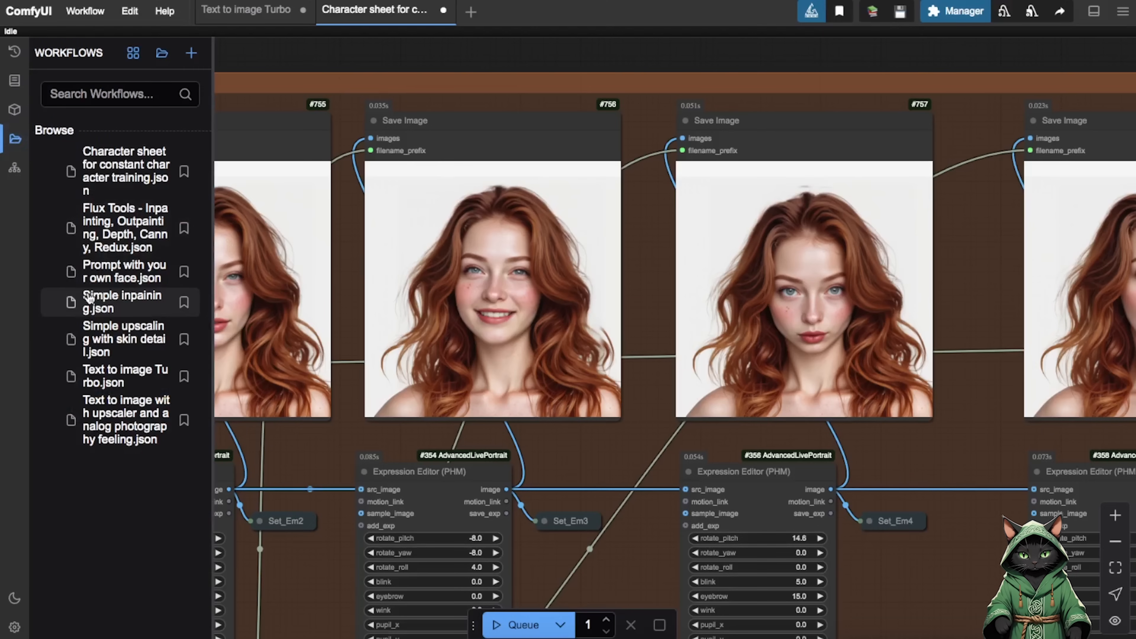
Step: Load the Simple inpainting workflow and start the positive prompt 'hands from behind'
left_click(122, 301)
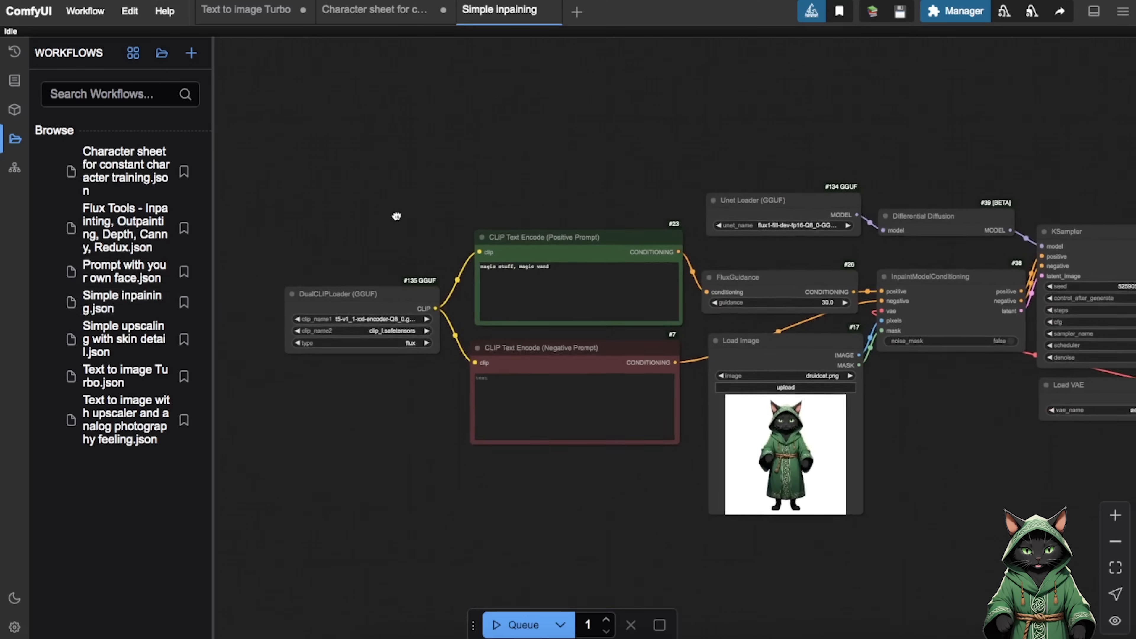
left_click(13, 138)
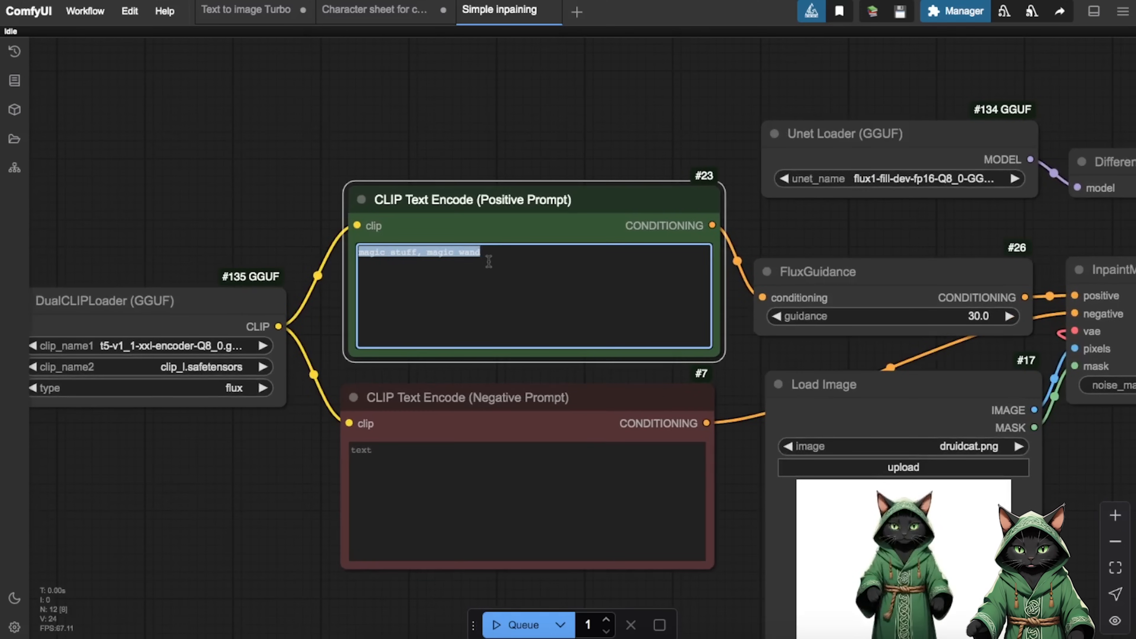
type("hands from behind")
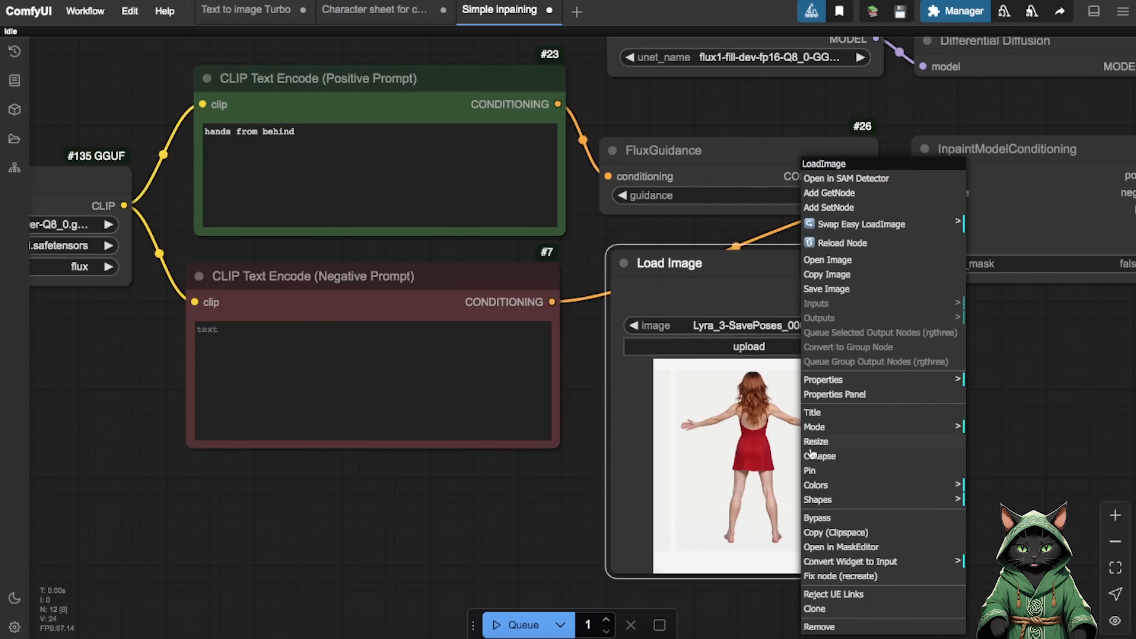
Step: Mask the back-view image over the hands and feet in the MaskEditor and save it
left_click(841, 547)
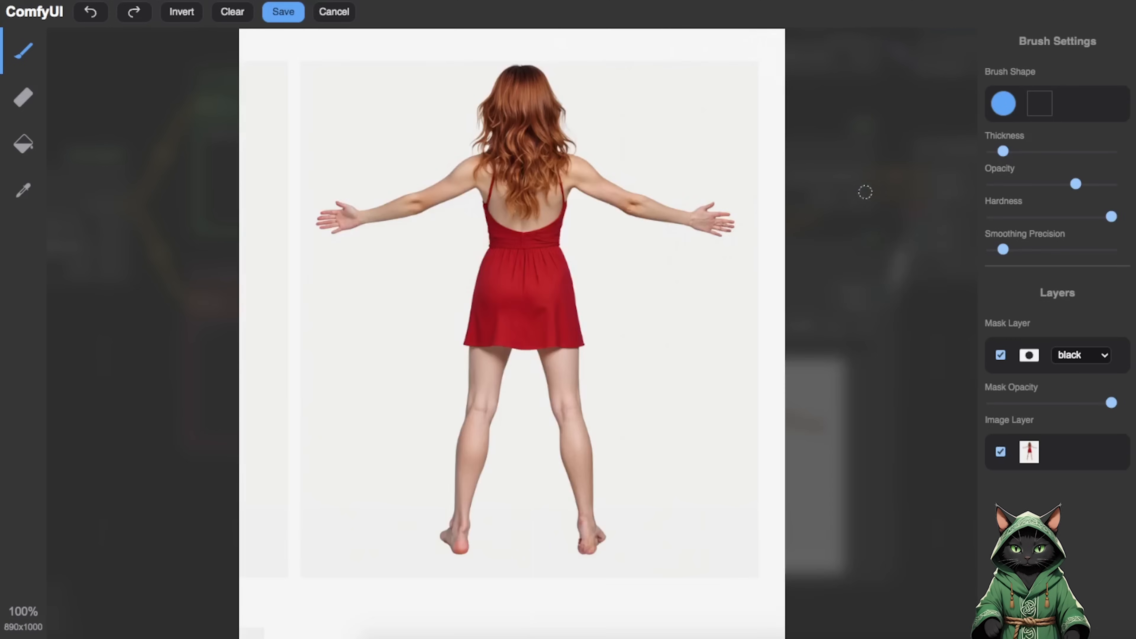
mouse_move(1000, 207)
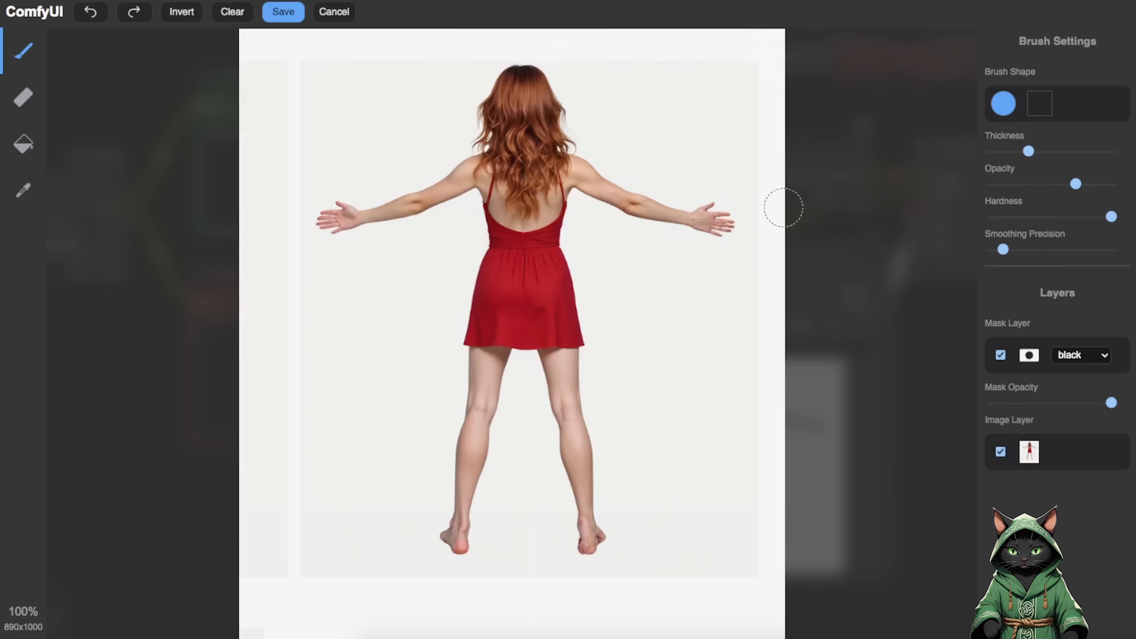
left_click_drag(783, 207, 707, 222)
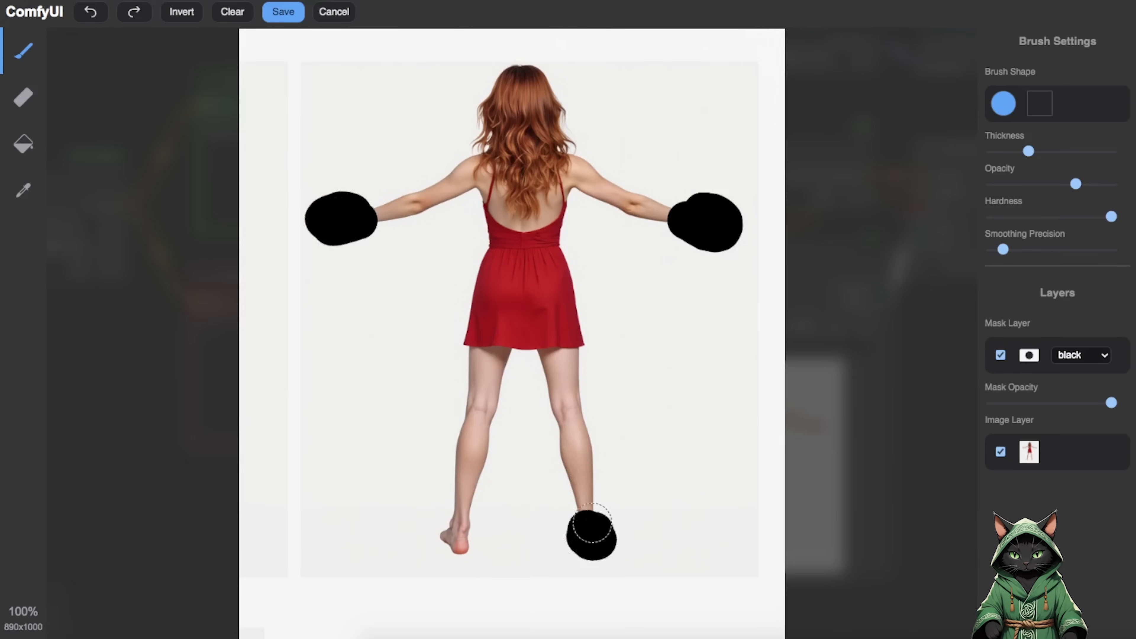
left_click(283, 12)
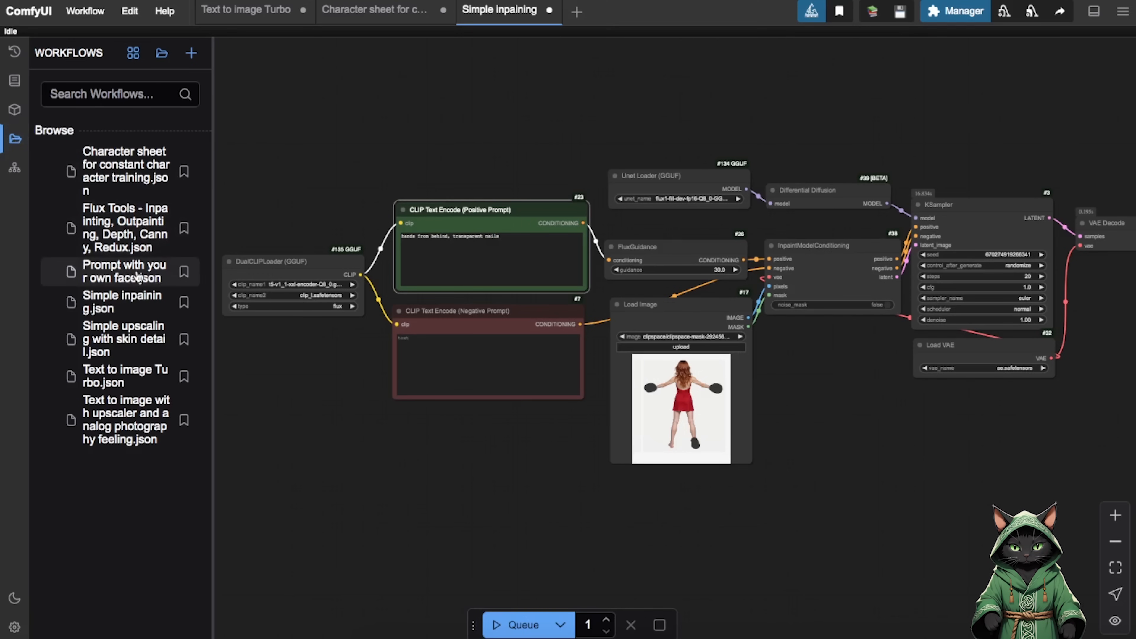
Step: Load the 'Prompt with your own face' workflow and pan across its PuLID nodes to the KSampler
left_click(124, 271)
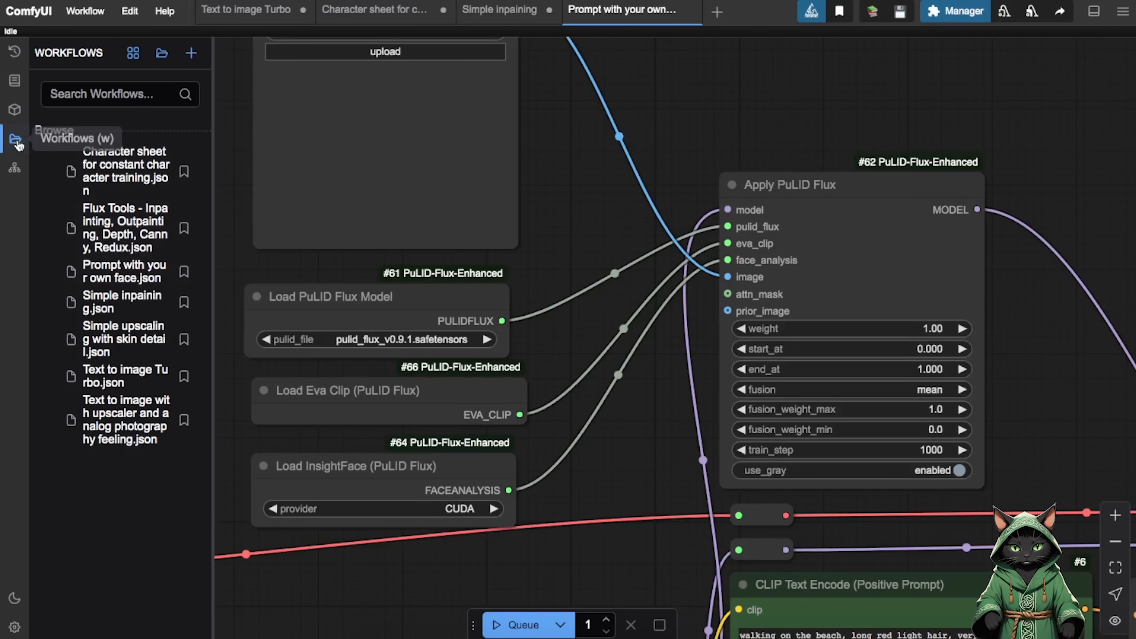
left_click(14, 140)
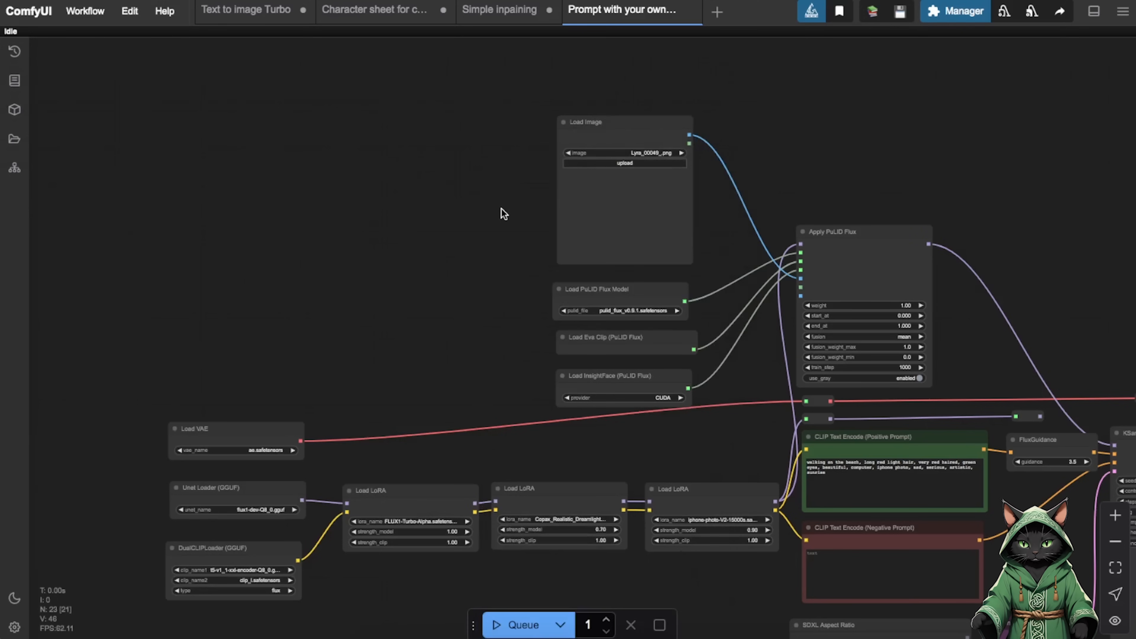
left_click(625, 153)
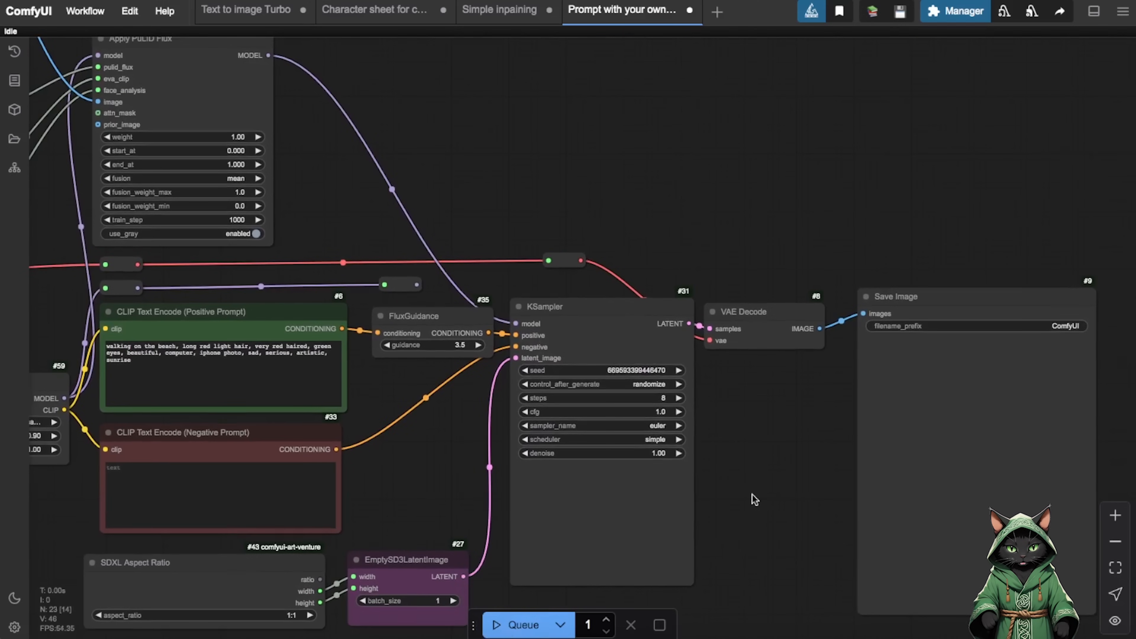
Step: Rewrite the prompt to a disco club scene with a black dress and generate the new portrait
left_click(523, 625)
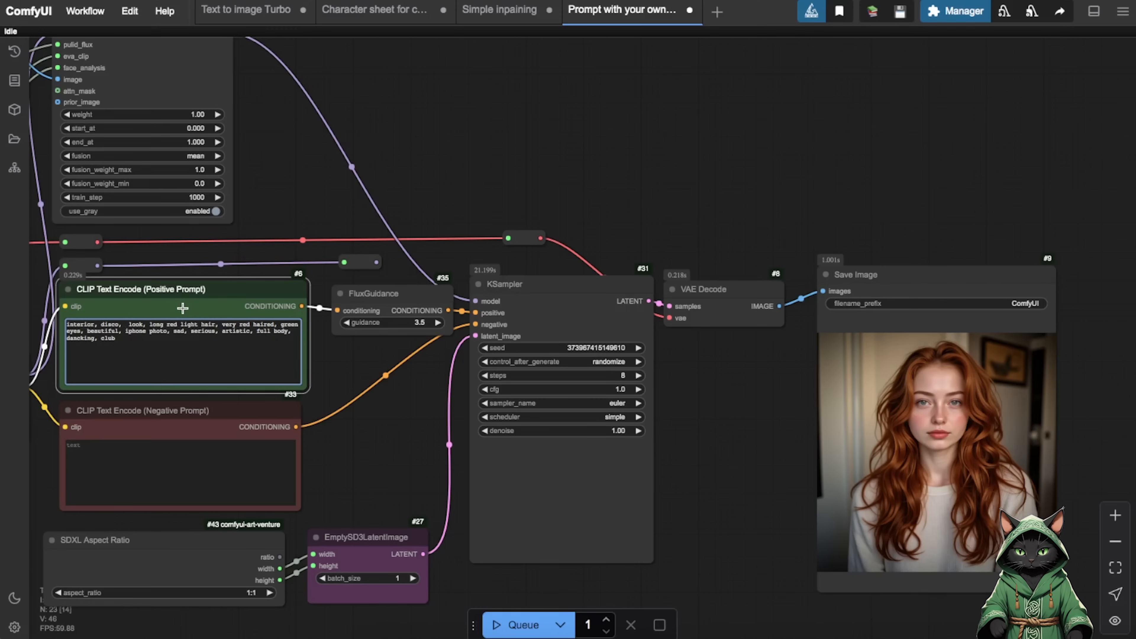
type("pink")
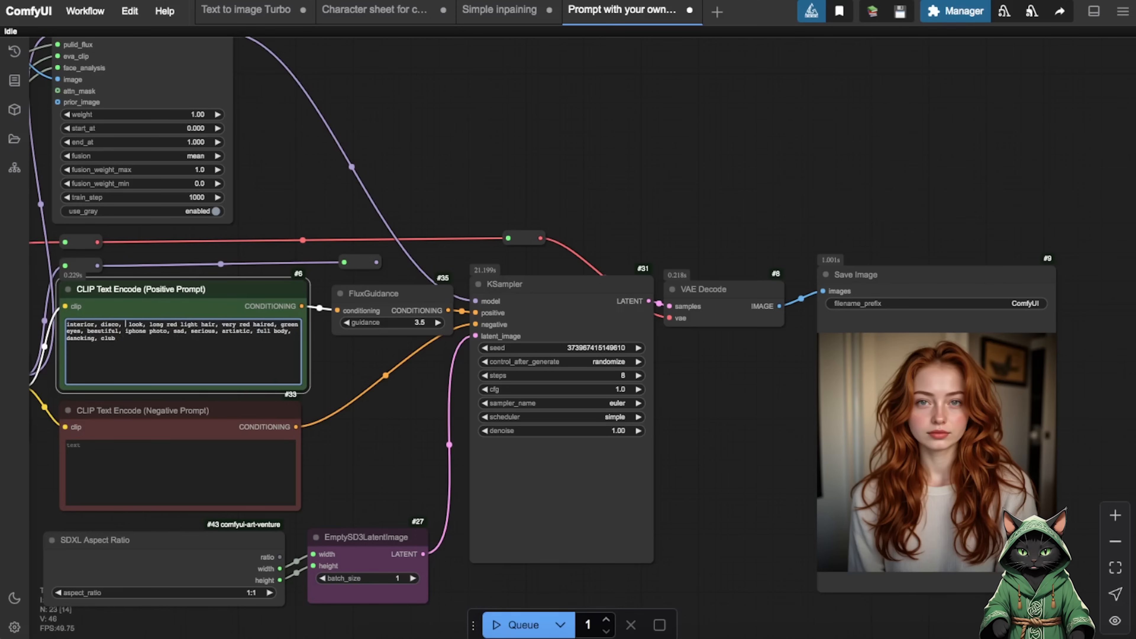
type("black dress")
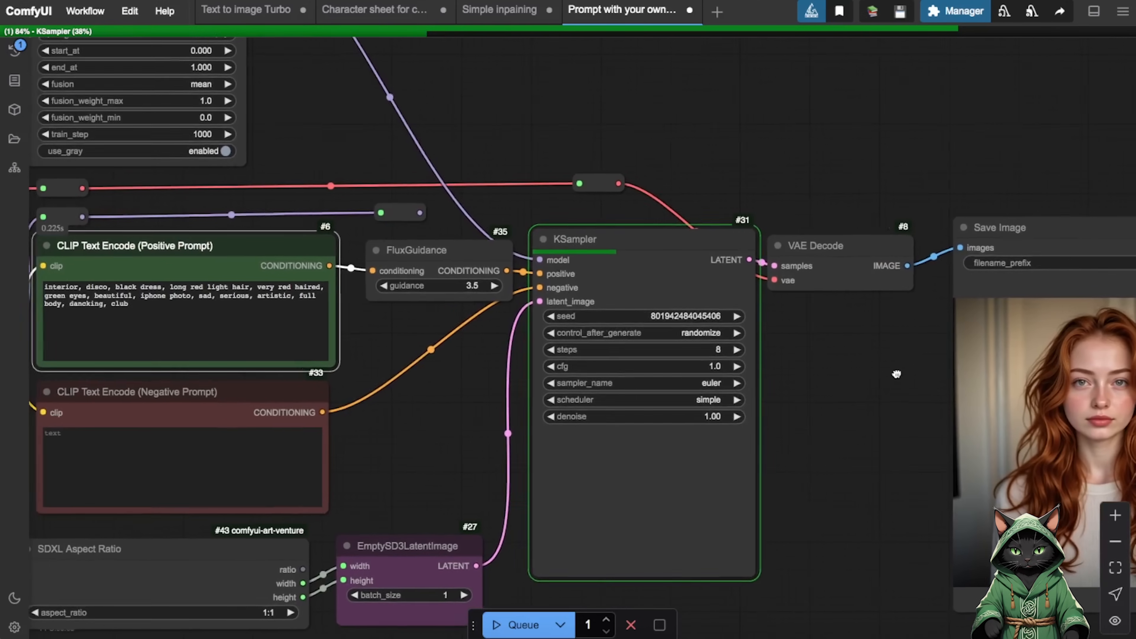
double_click(273, 296)
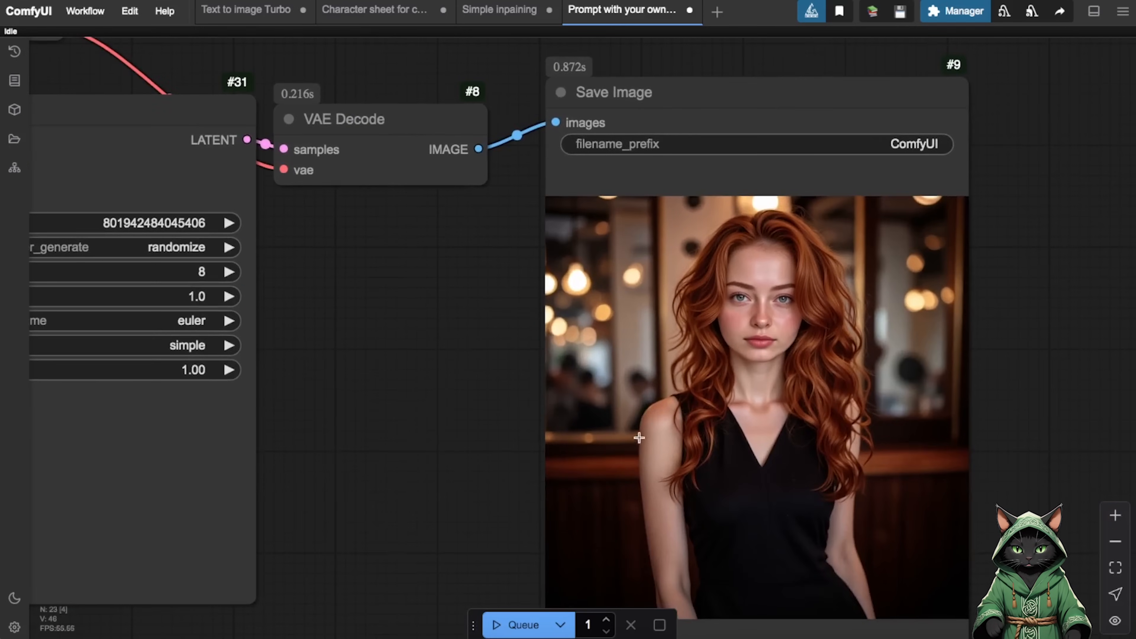
Step: Bring the front-view pose image into the MaskEditor with a much thicker brush
left_click(498, 10)
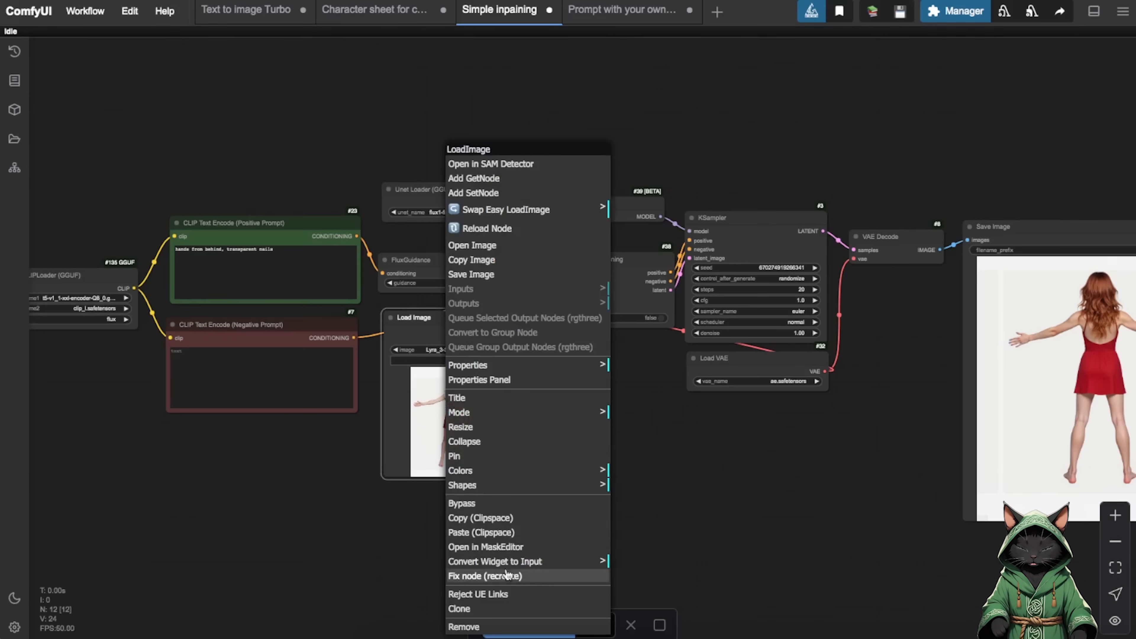
left_click(485, 546)
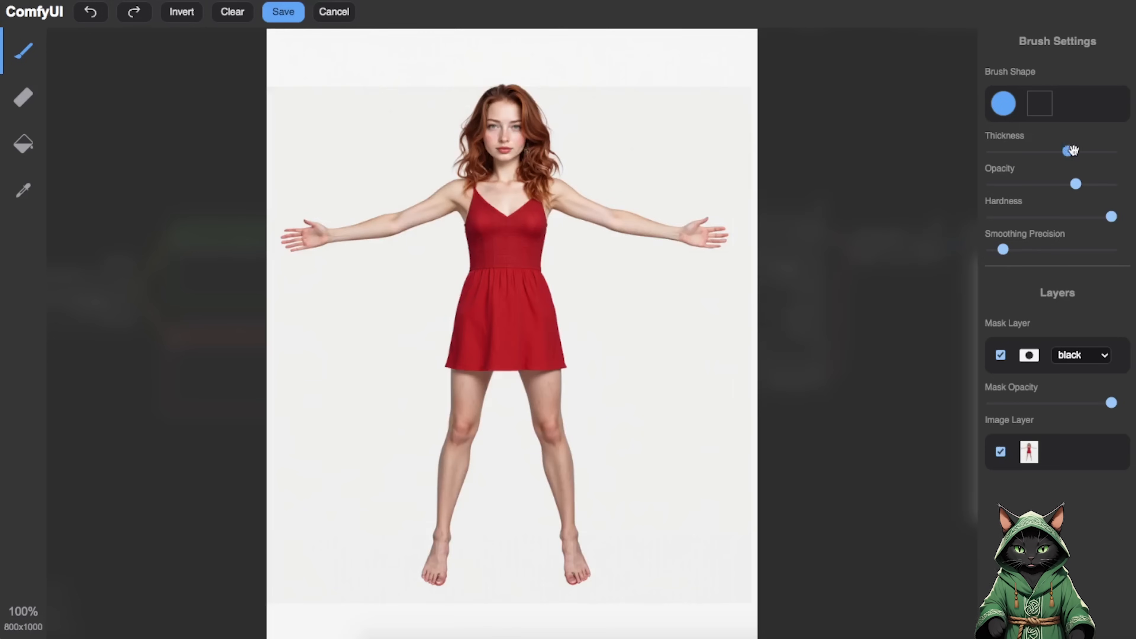
left_click_drag(478, 203, 478, 362)
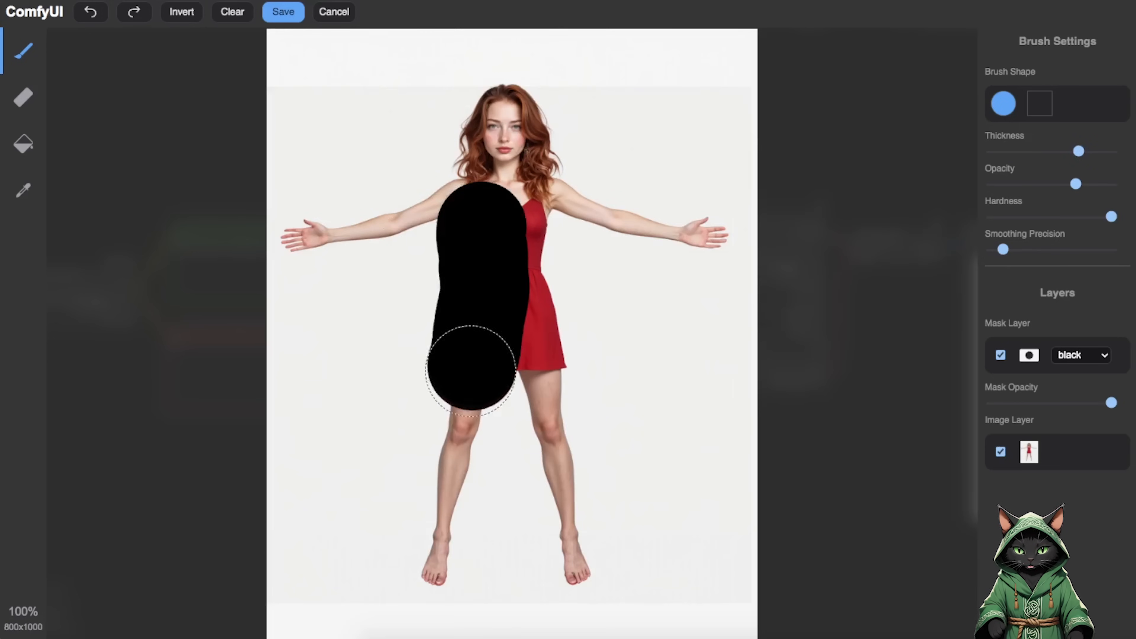
Step: Mask the dress, torso, arms and legs, leaving head and hands, and save the mask
left_click_drag(475, 370, 526, 275)
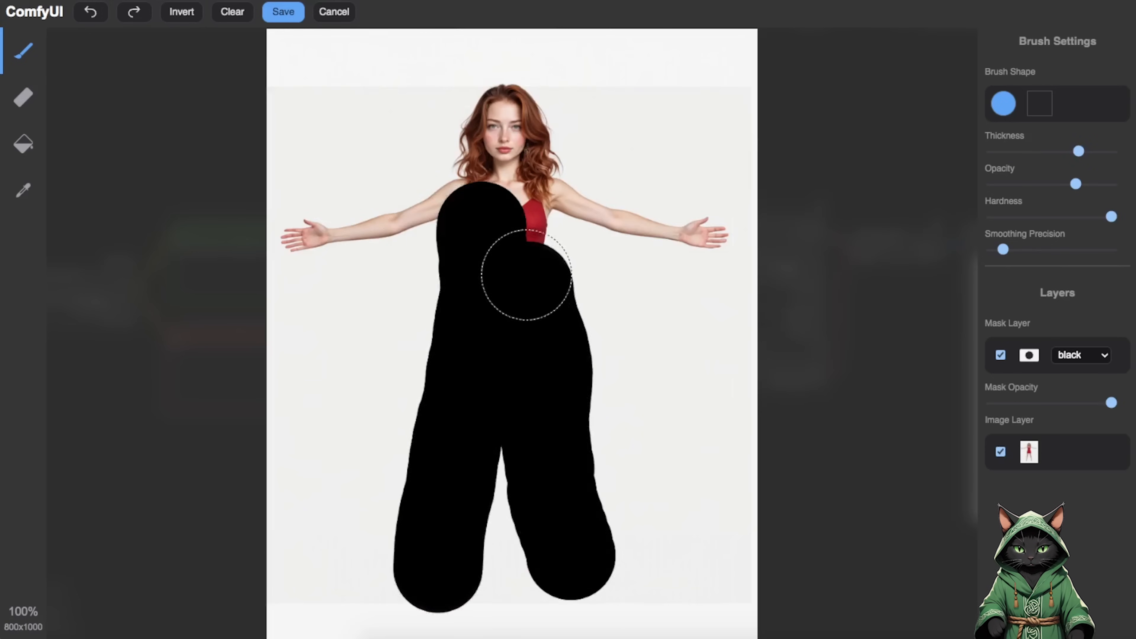
left_click_drag(526, 279, 634, 232)
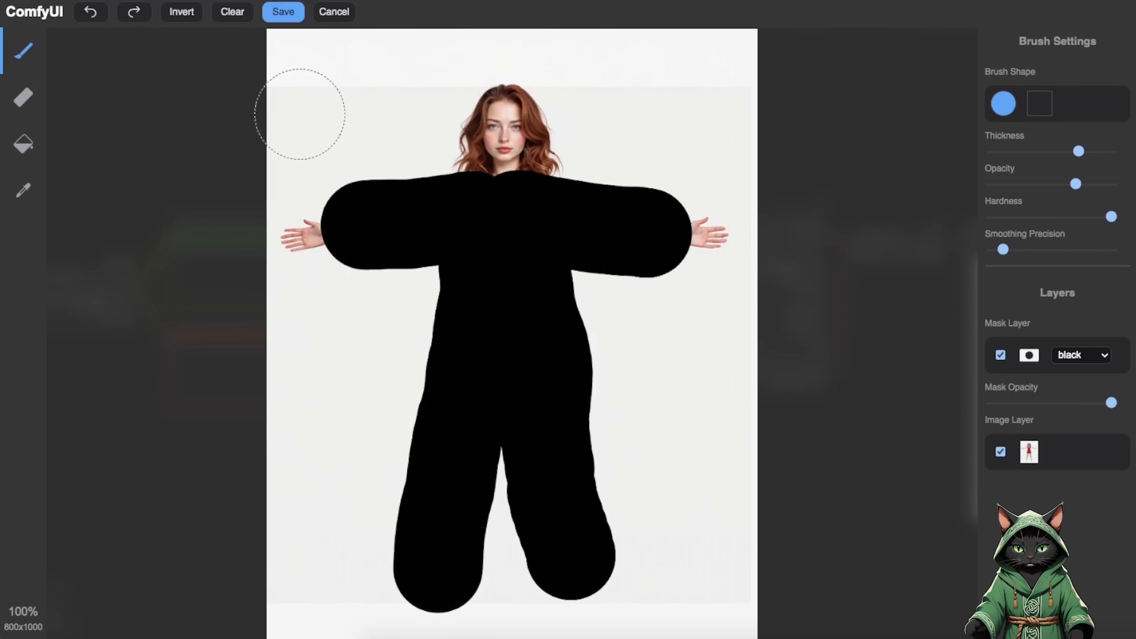
left_click(284, 12)
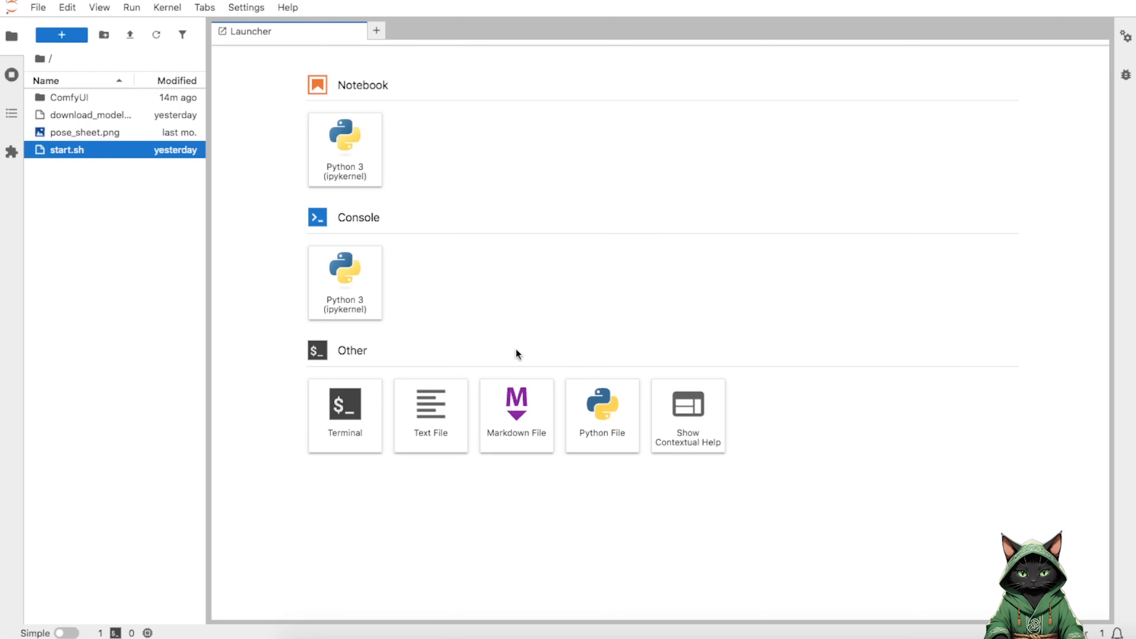
mouse_move(369, 380)
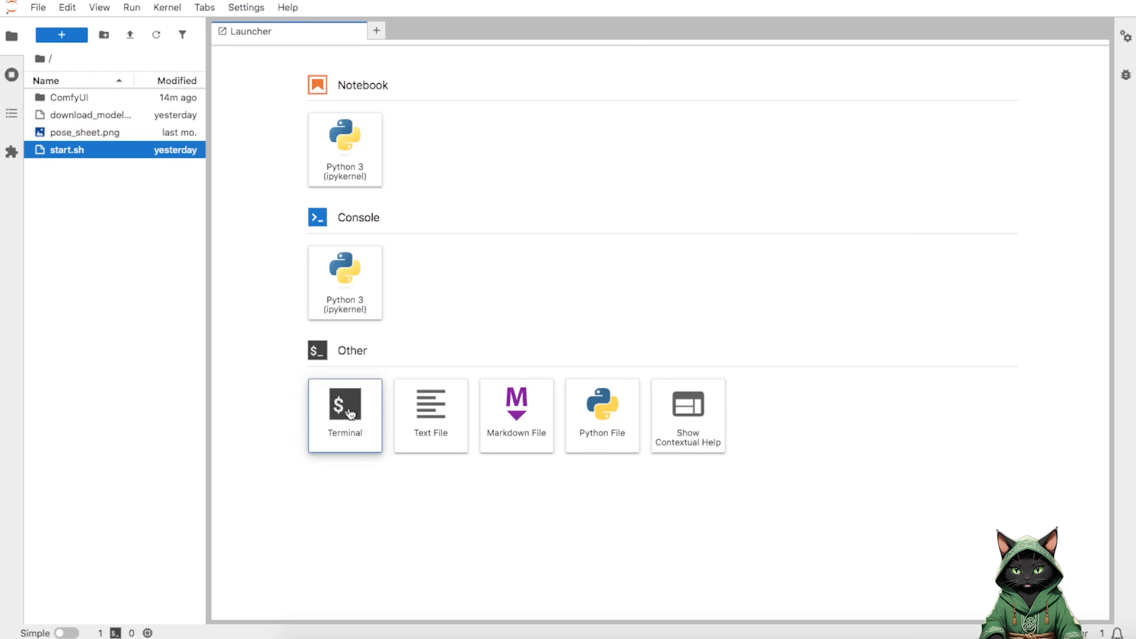
Step: Start a JupyterLab terminal for the 'tar -czf archive.tar.gz /workspace/ComfyUI/output' command
left_click(344, 415)
type("tar -czf archive.tar.gz /workspace/ComfyUI/output")
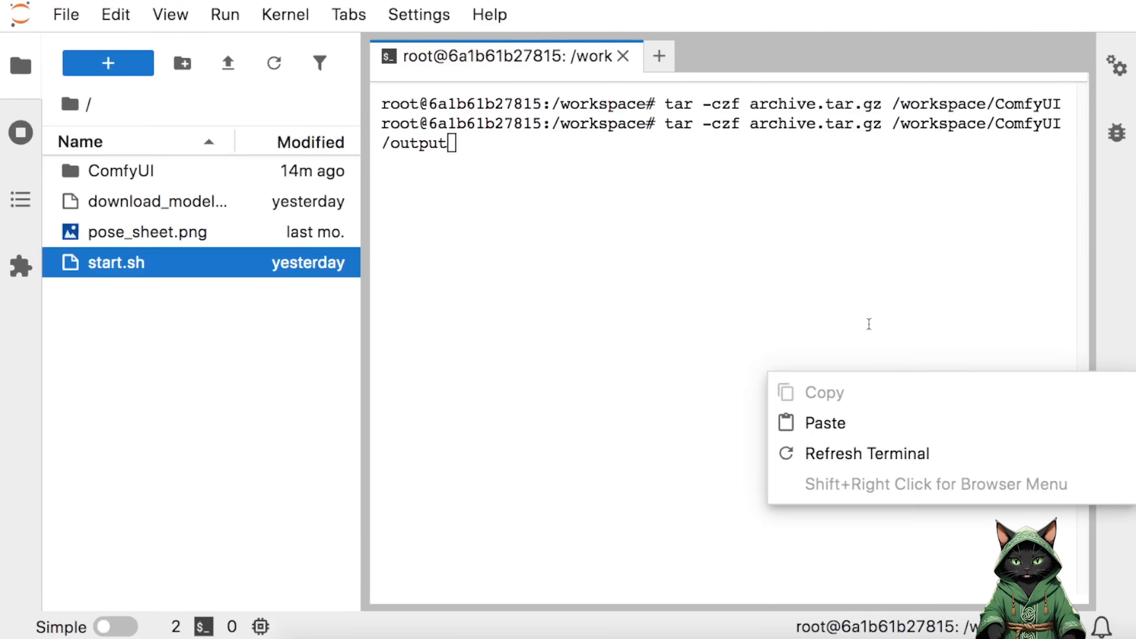
Step: Run the tar command and select the resulting archive.tar.gz in the workspace file list
left_click(580, 290)
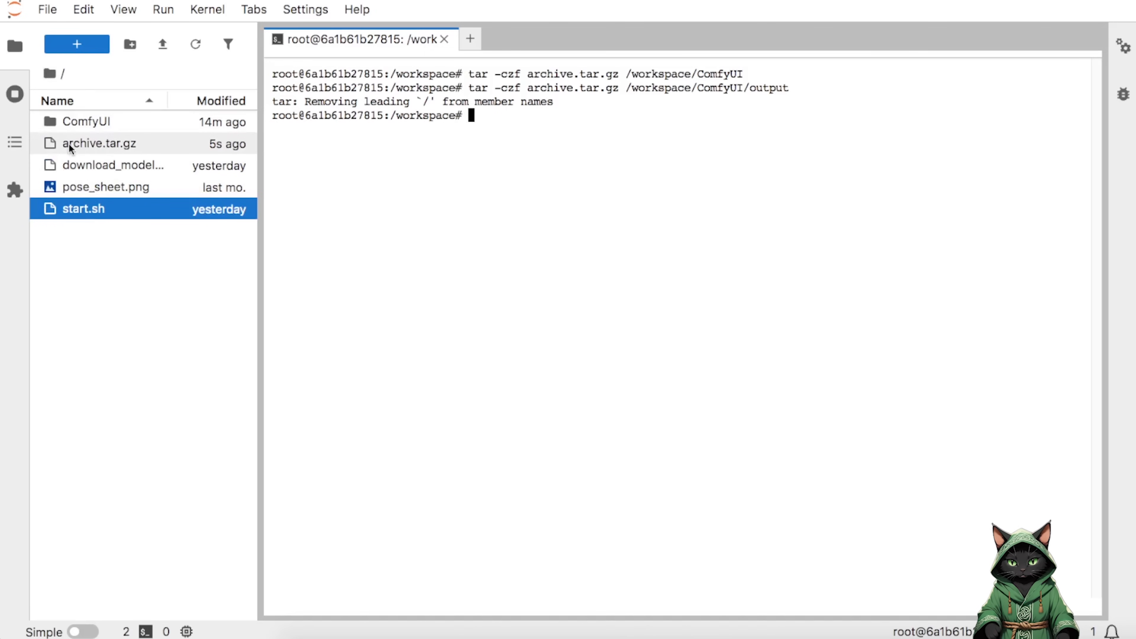
left_click(100, 143)
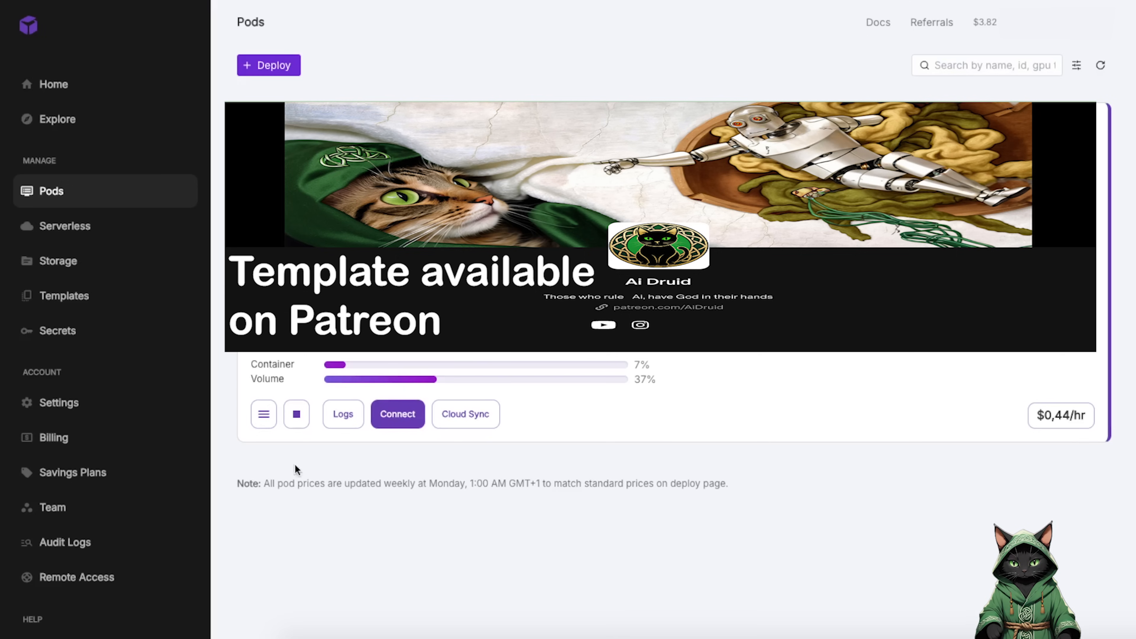
mouse_move(297, 414)
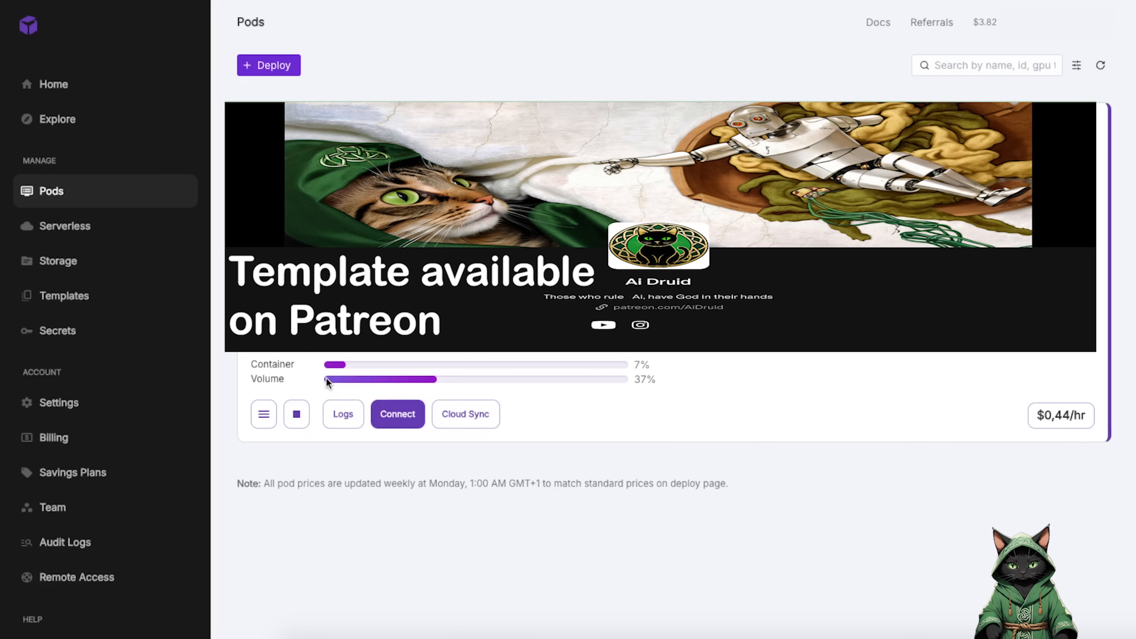
mouse_move(305, 467)
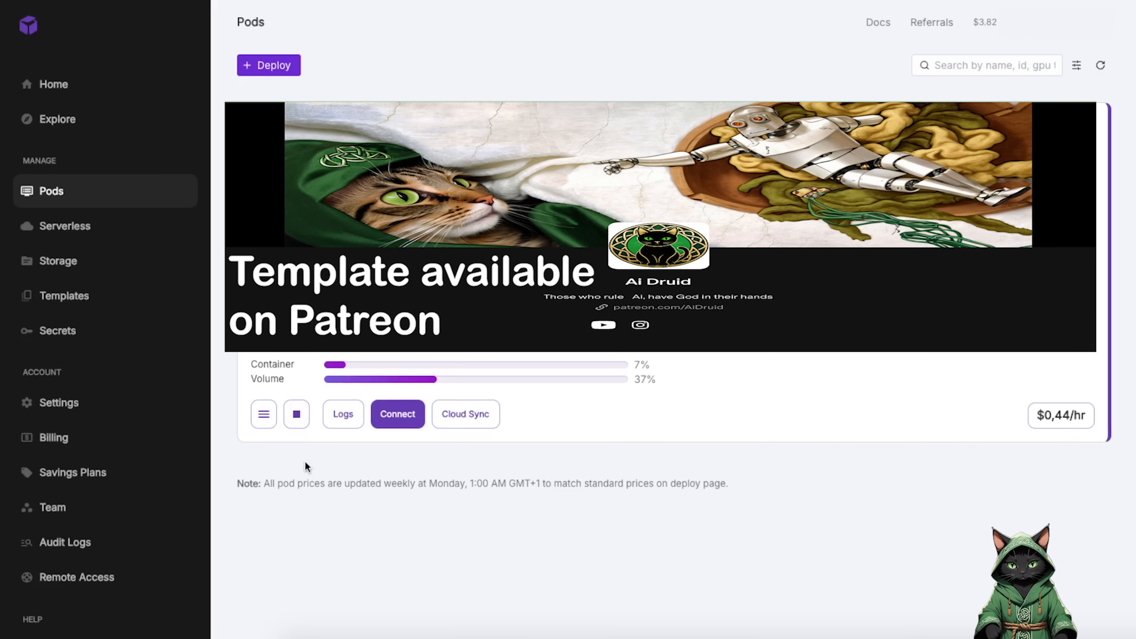
Step: Stop the RunPod pod and confirm, leaving it restartable at $0,44/hr
left_click(295, 413)
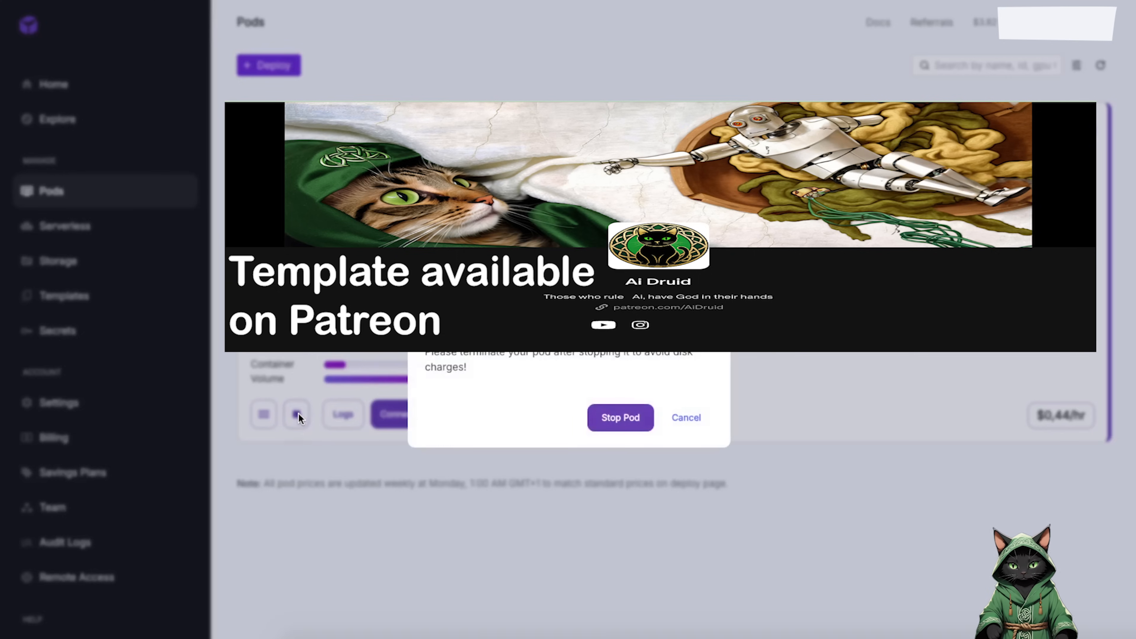
left_click(620, 417)
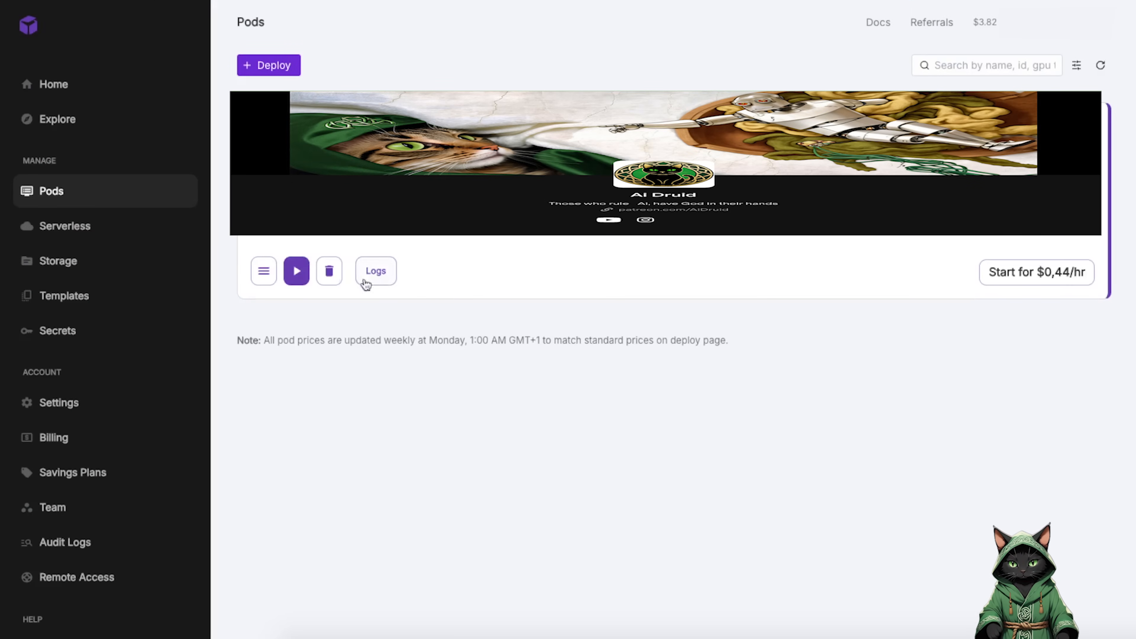
mouse_move(329, 271)
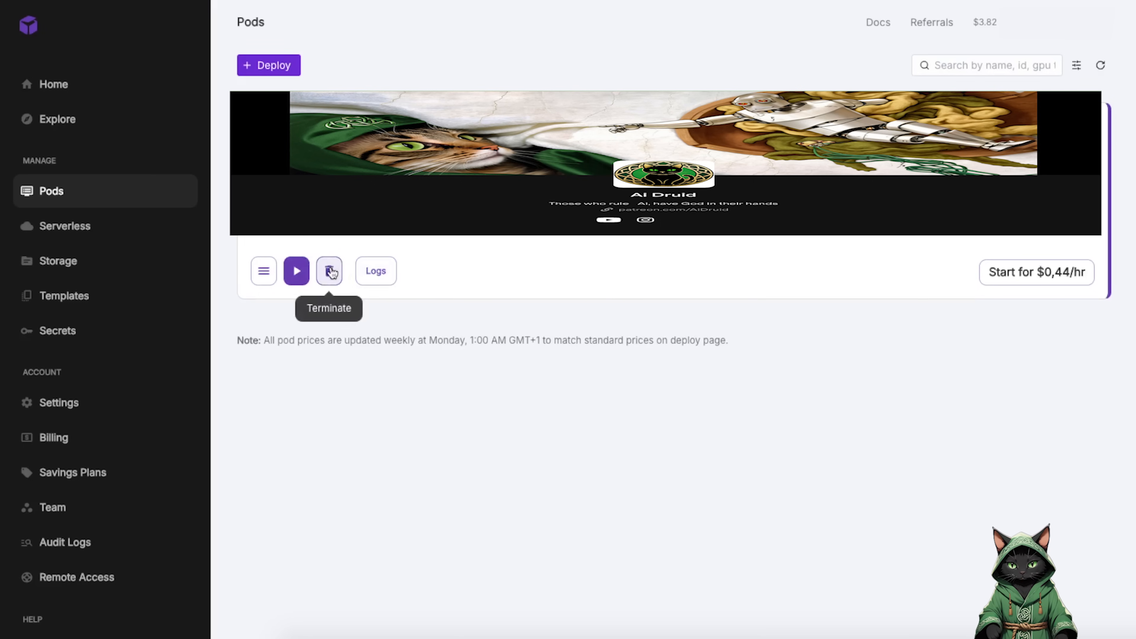